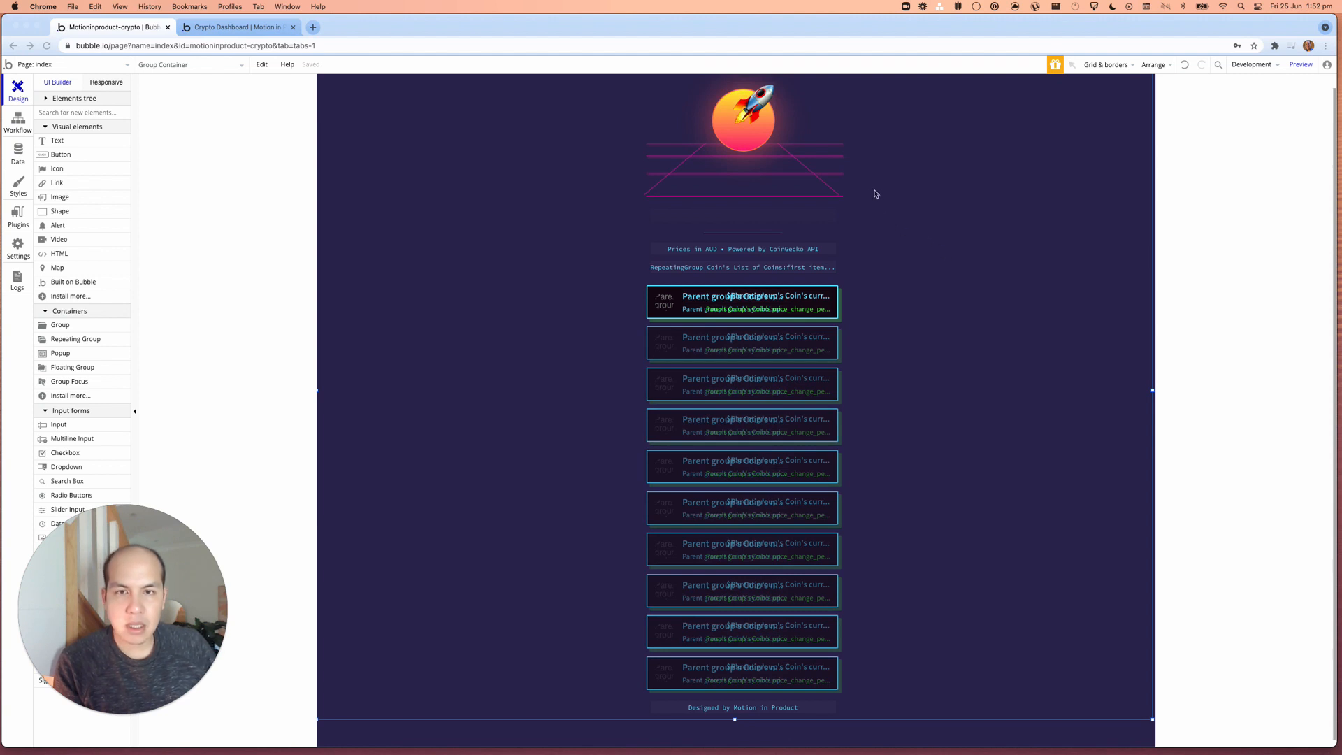
{"action": "mouse_move", "coordinate": [862, 173]}
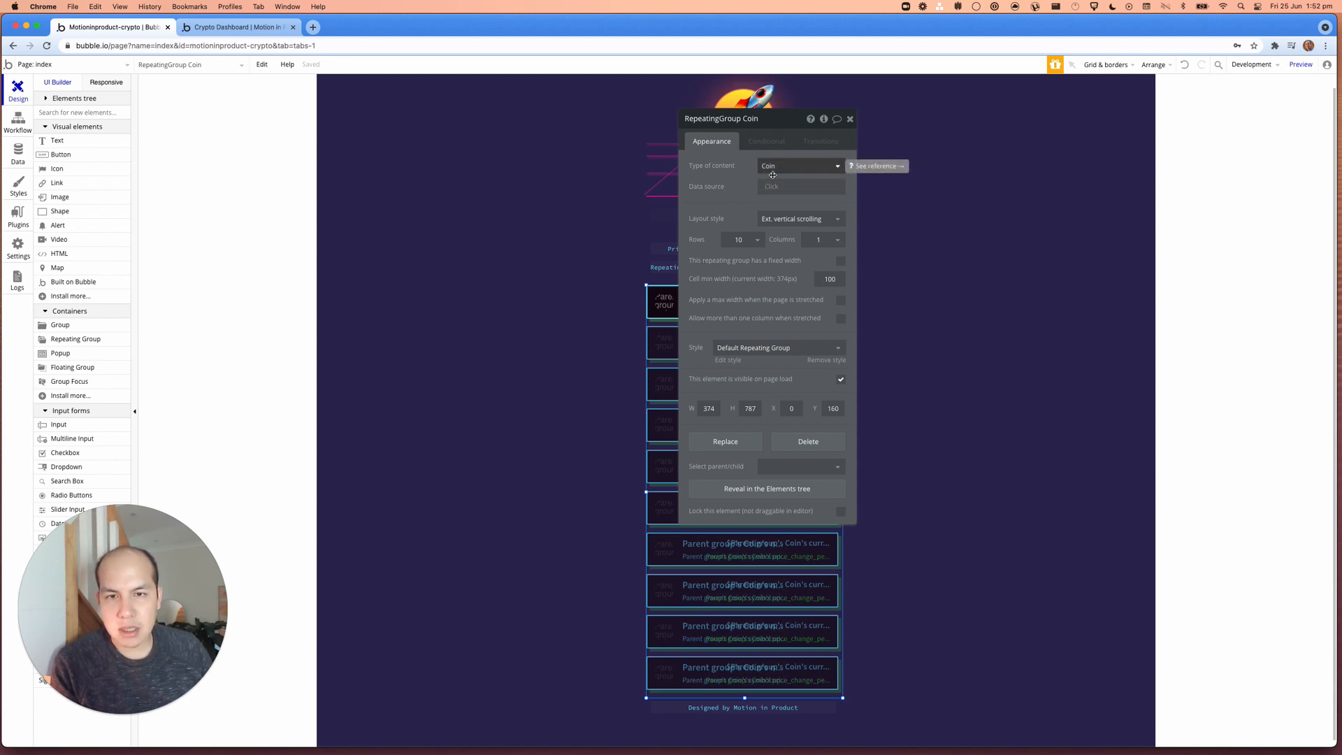
Step: Point the Coin repeating group's data source at the external API call CoinGecko Markets - Coins
{"action": "left_click", "coordinate": [801, 187]}
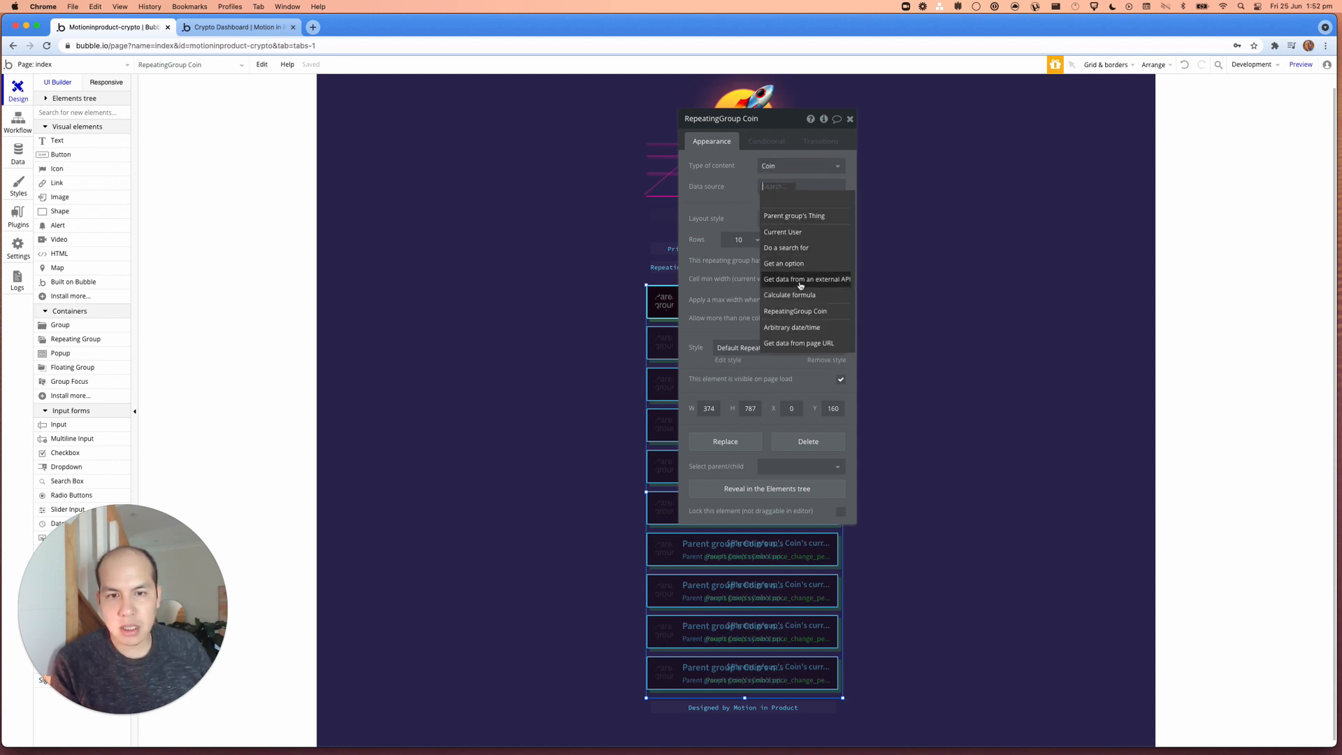
{"action": "left_click", "coordinate": [805, 279]}
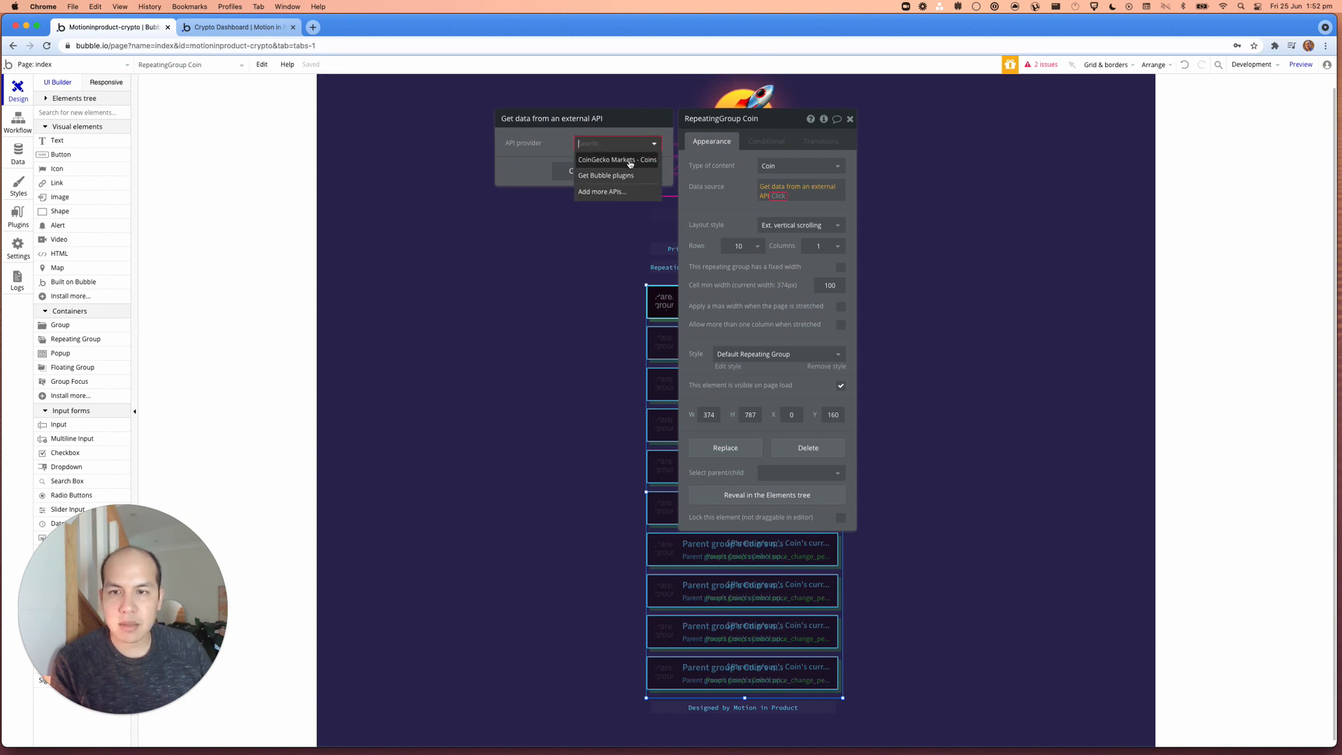
{"action": "left_click", "coordinate": [618, 159]}
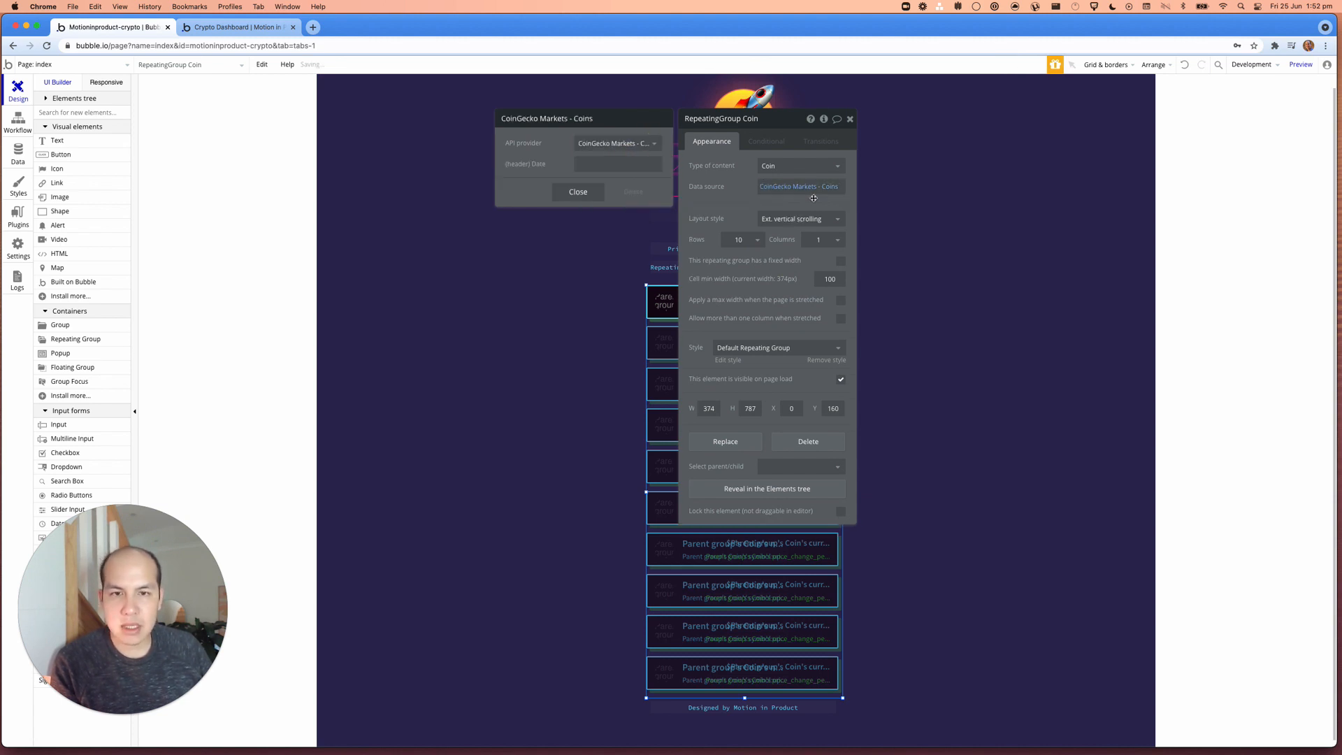
{"action": "mouse_move", "coordinate": [798, 187]}
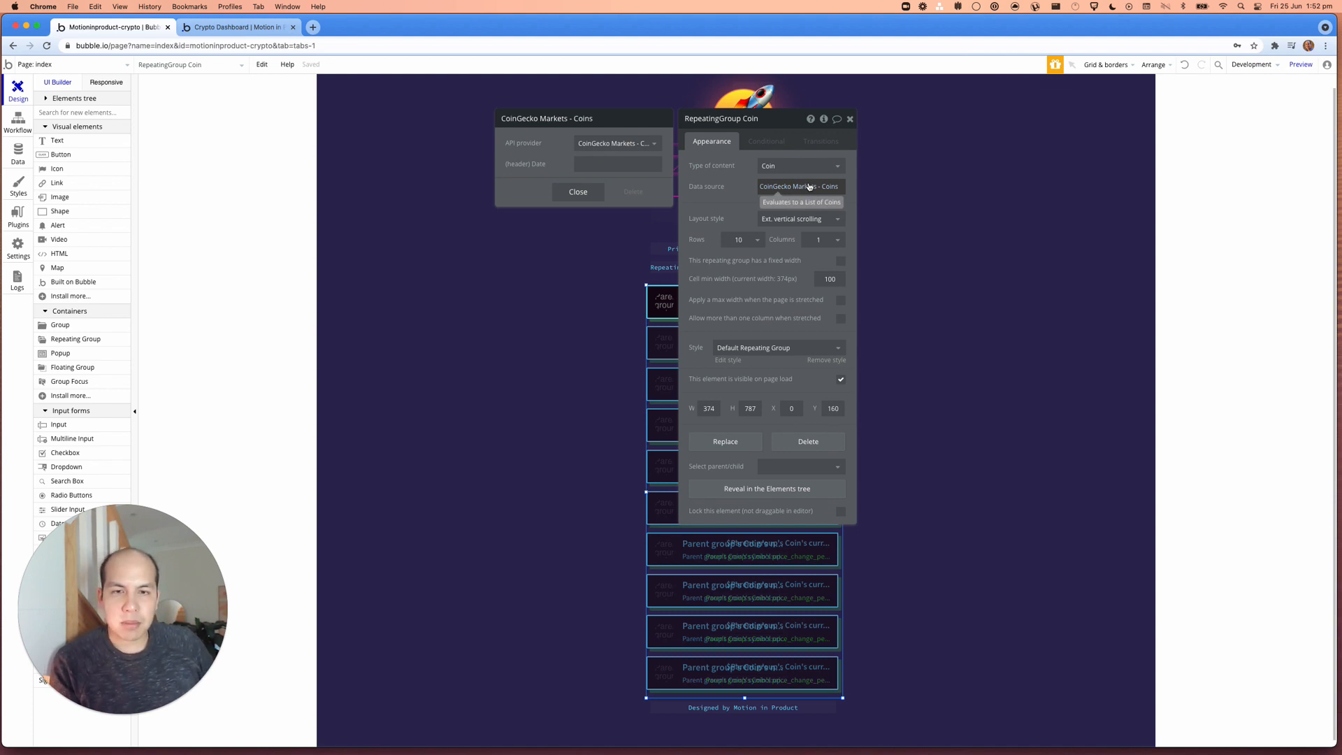
{"action": "mouse_move", "coordinate": [808, 228]}
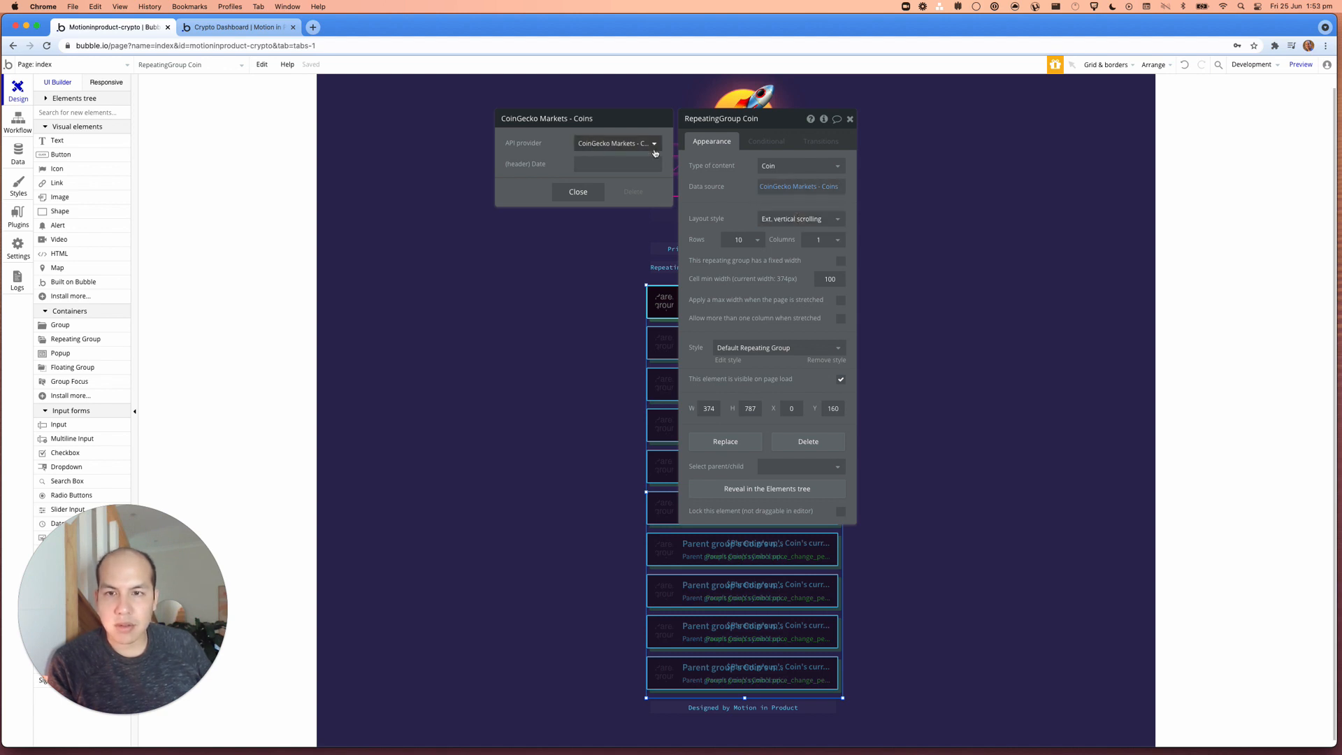
{"action": "mouse_move", "coordinate": [616, 143]}
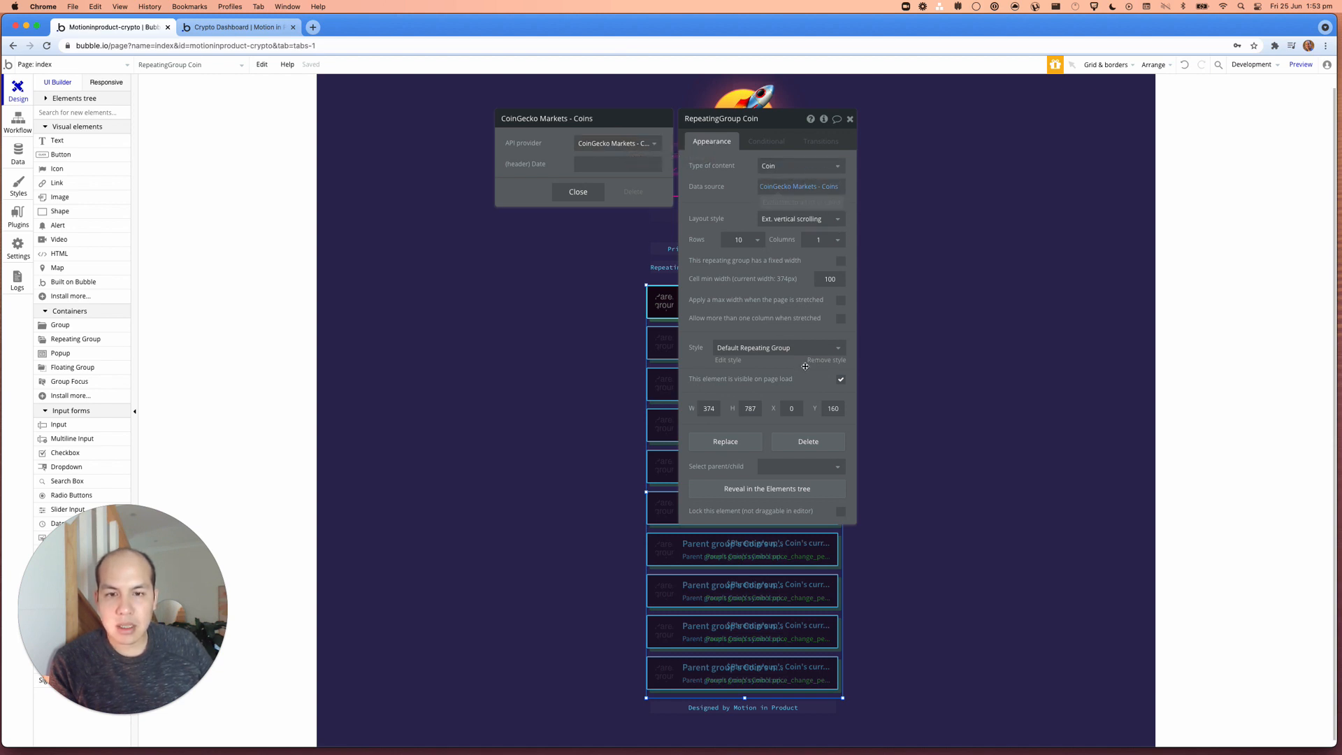
{"action": "mouse_move", "coordinate": [824, 288]}
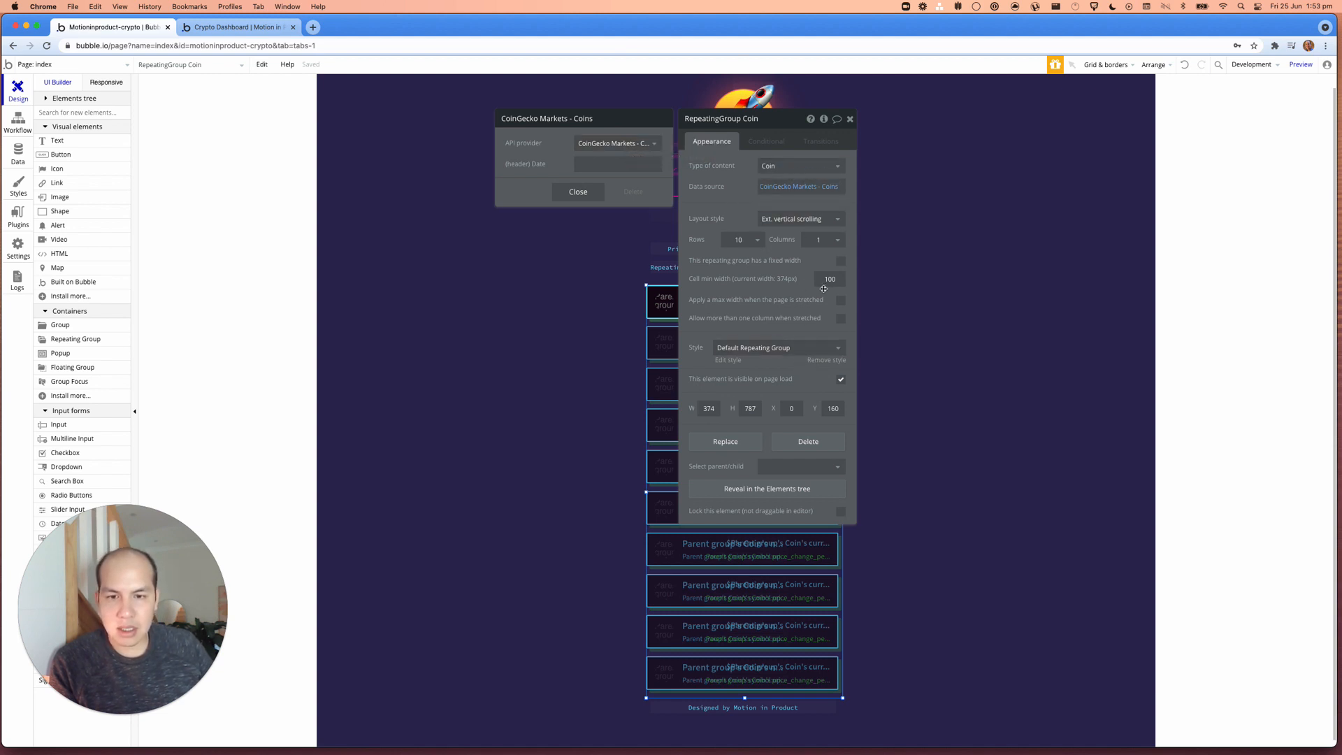
{"action": "mouse_move", "coordinate": [732, 187]}
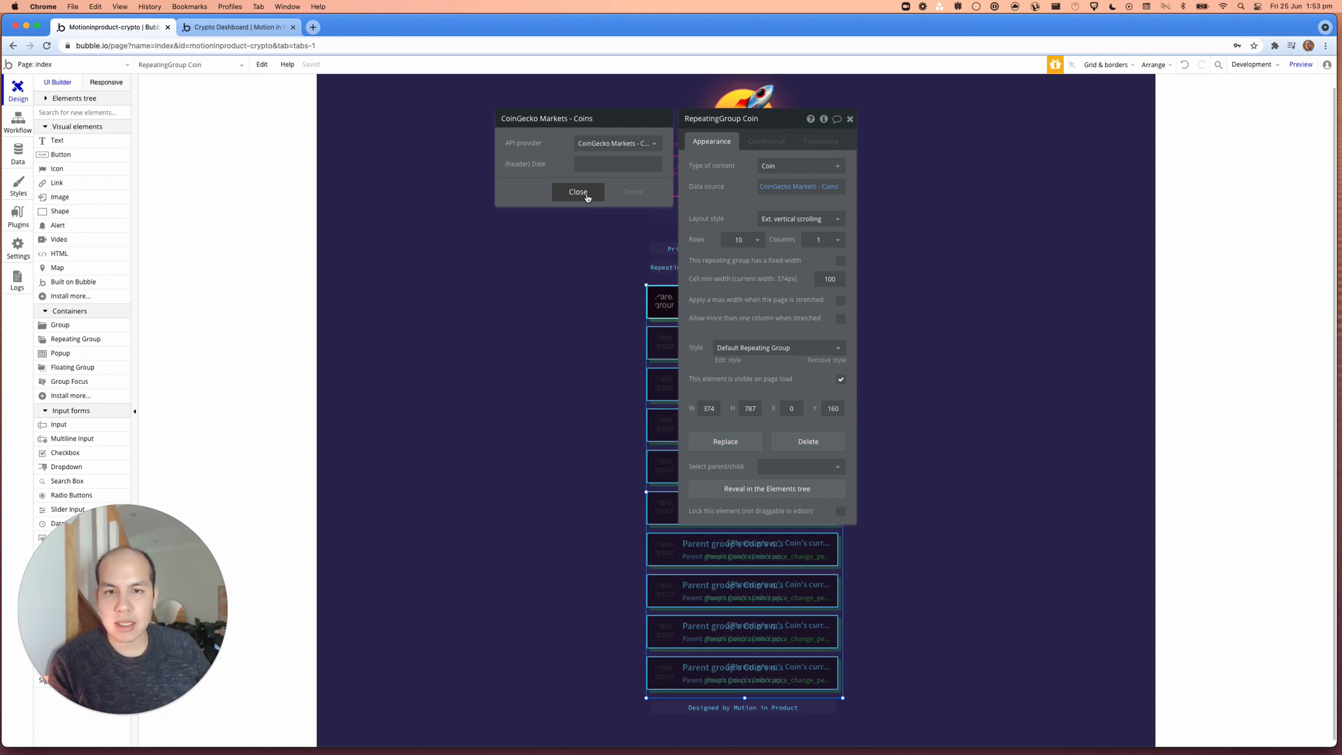
Step: Close the API settings, remove the Coin group's CoinGecko data source, and close its properties
{"action": "left_click", "coordinate": [578, 191]}
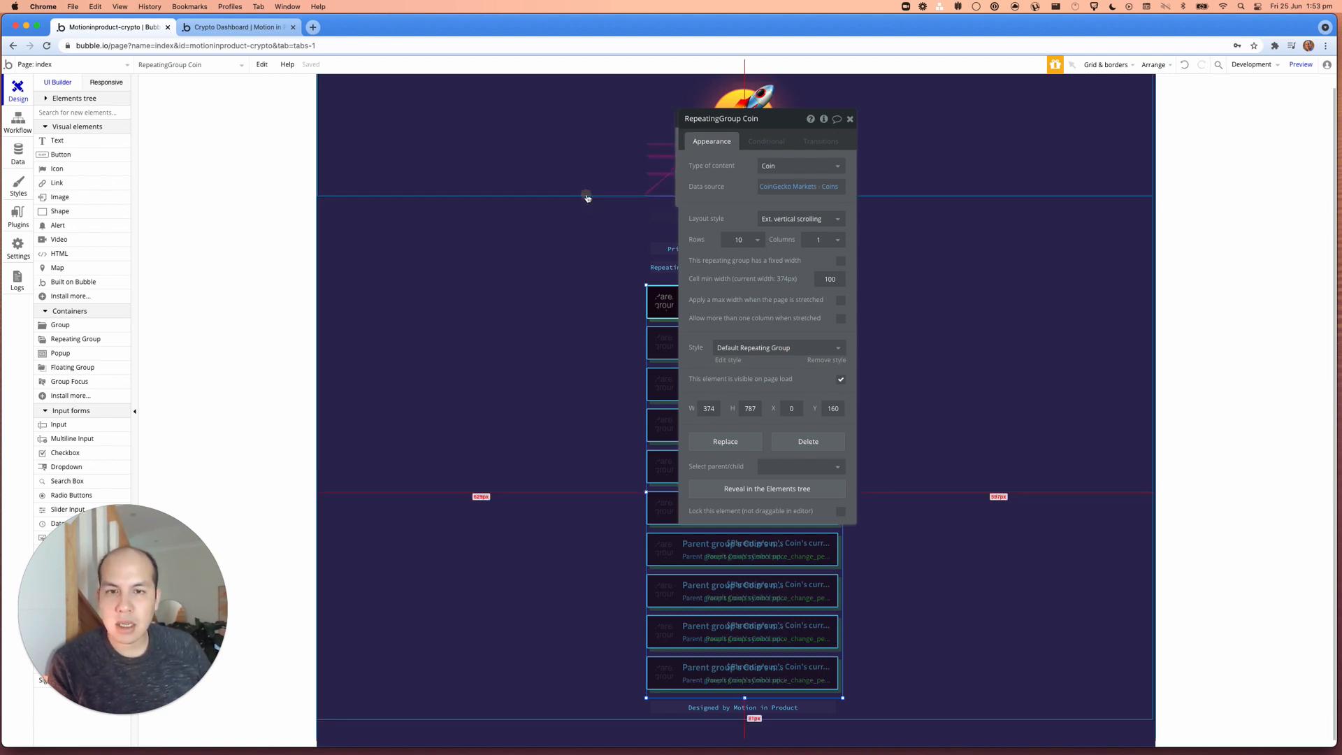
{"action": "left_click", "coordinate": [798, 186]}
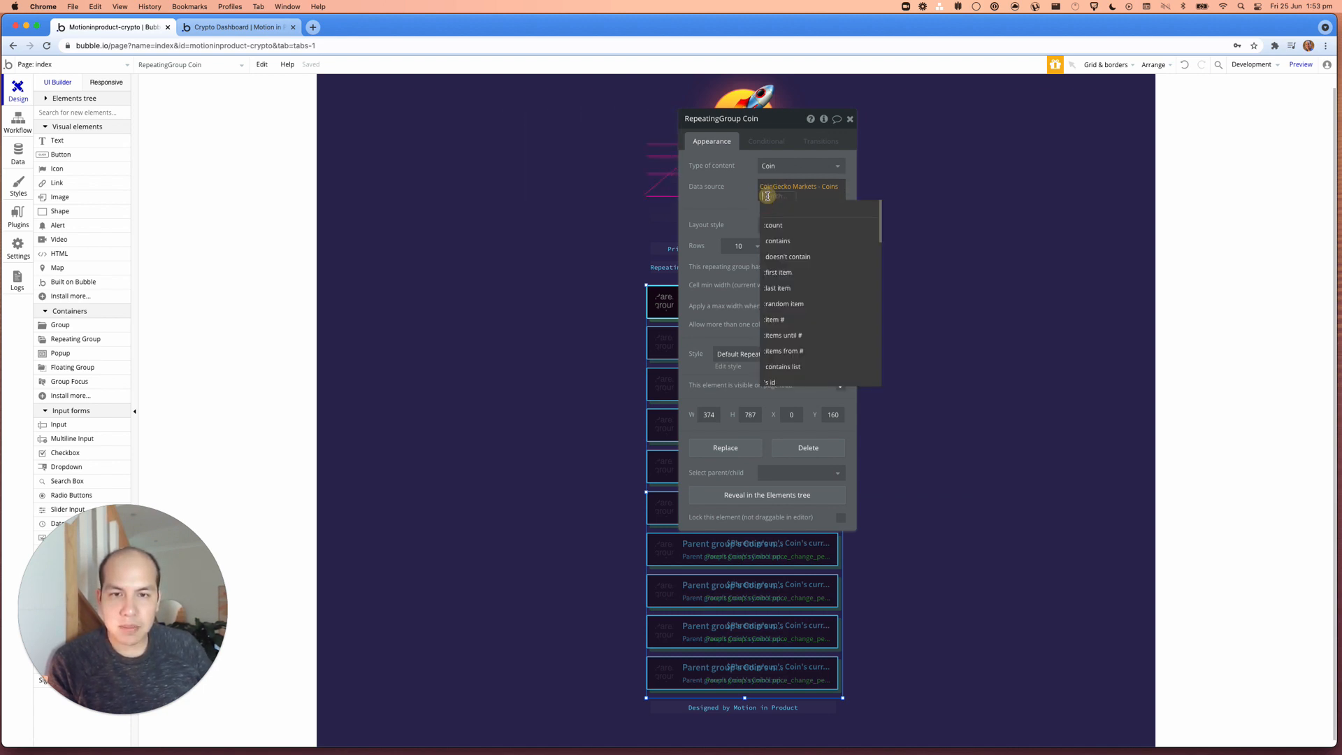
{"action": "left_click", "coordinate": [806, 279]}
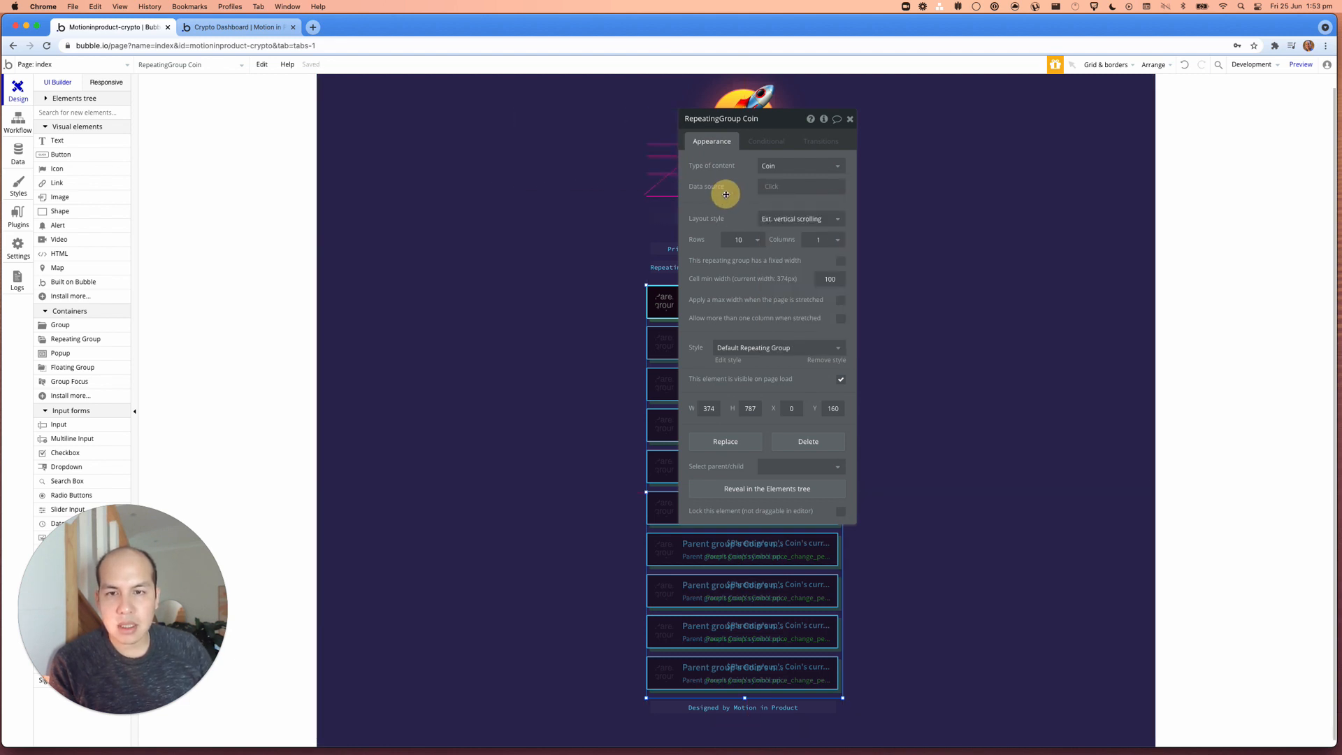
{"action": "mouse_move", "coordinate": [777, 175]}
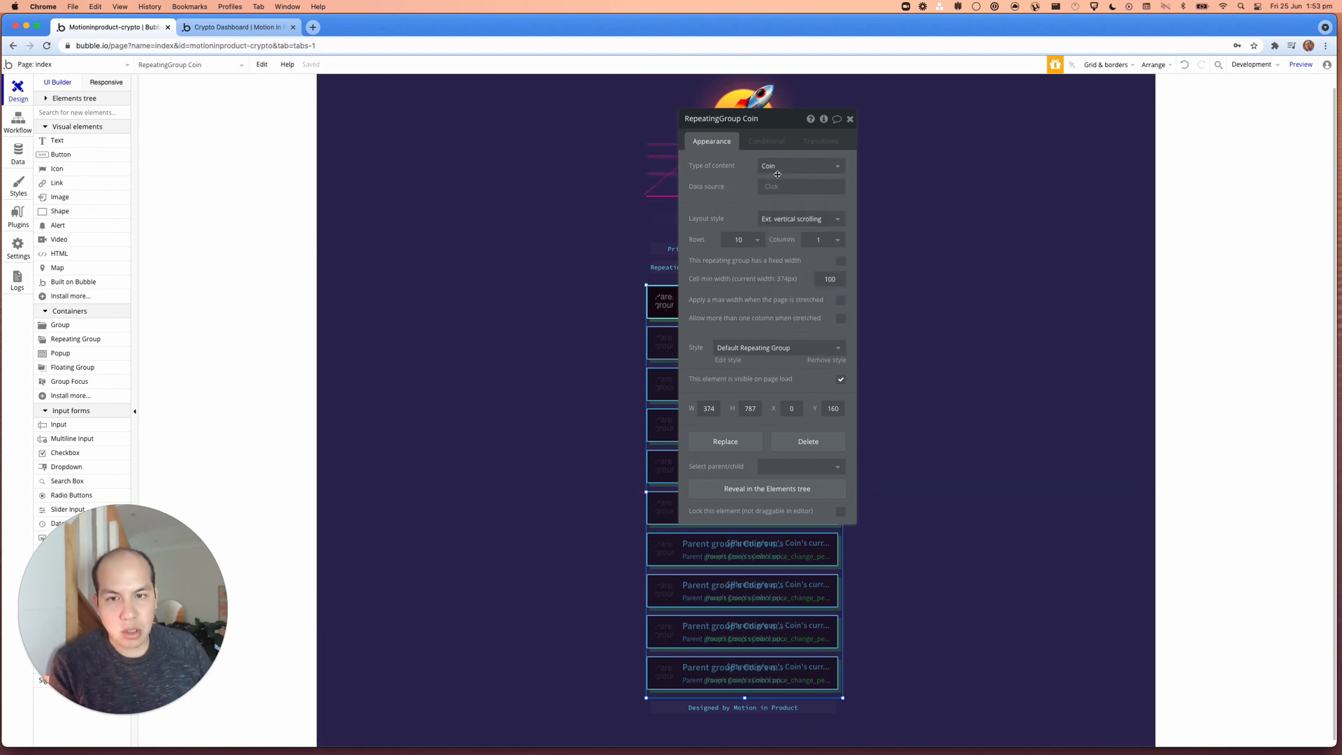
{"action": "mouse_move", "coordinate": [771, 186]}
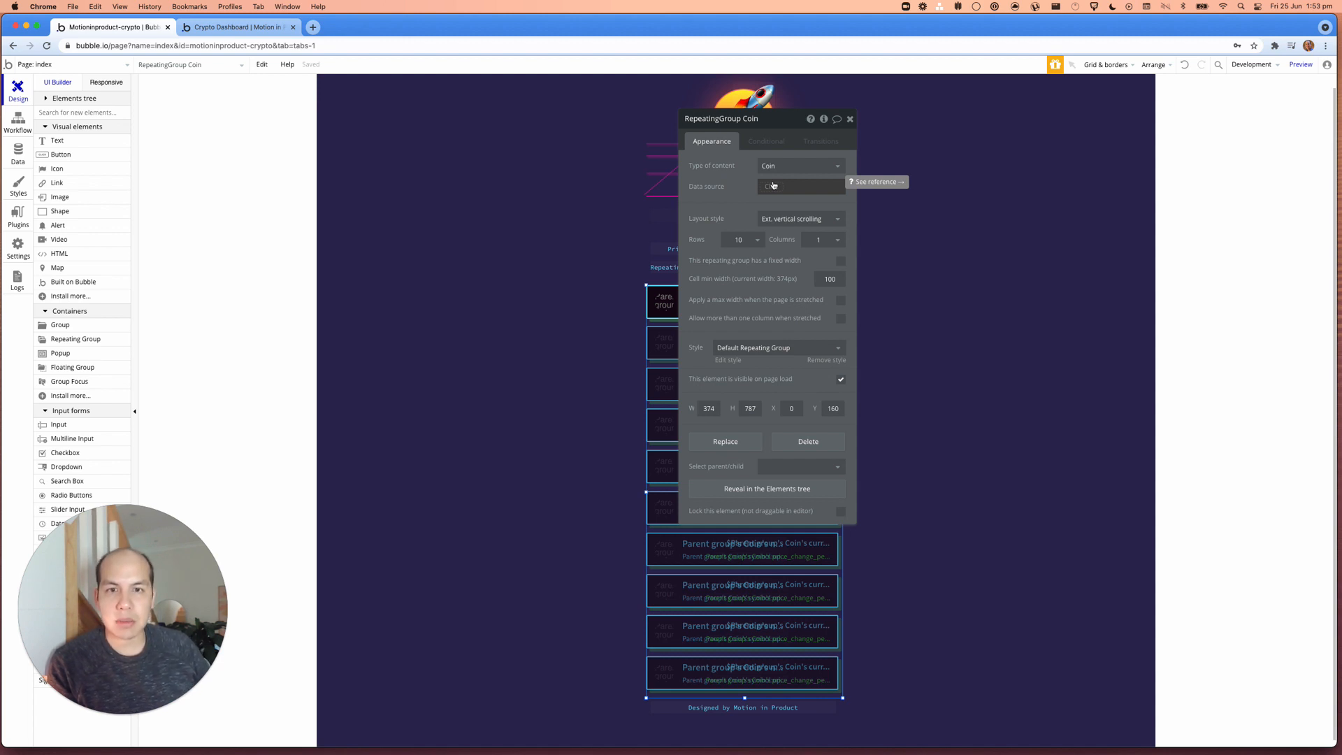
{"action": "left_click", "coordinate": [850, 119]}
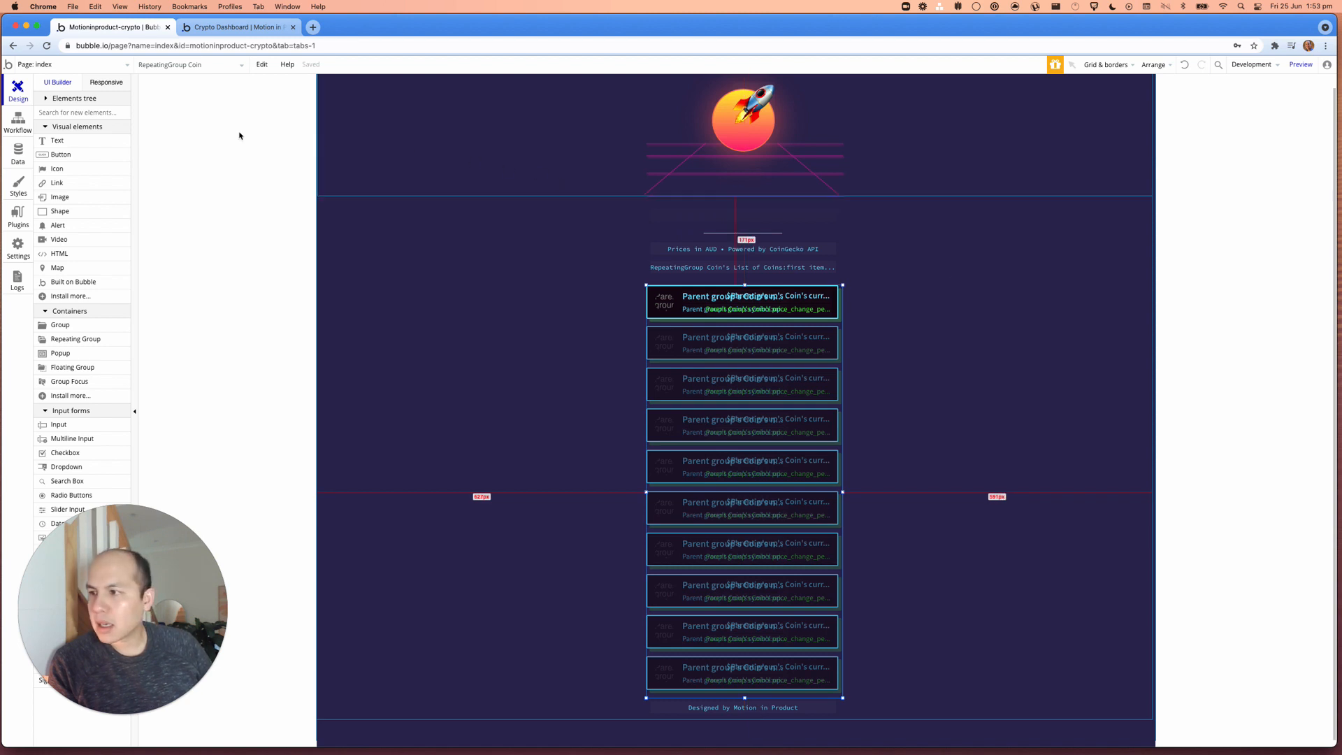
Step: View the page workflows and browse the General events list without adding an event
{"action": "left_click", "coordinate": [17, 123]}
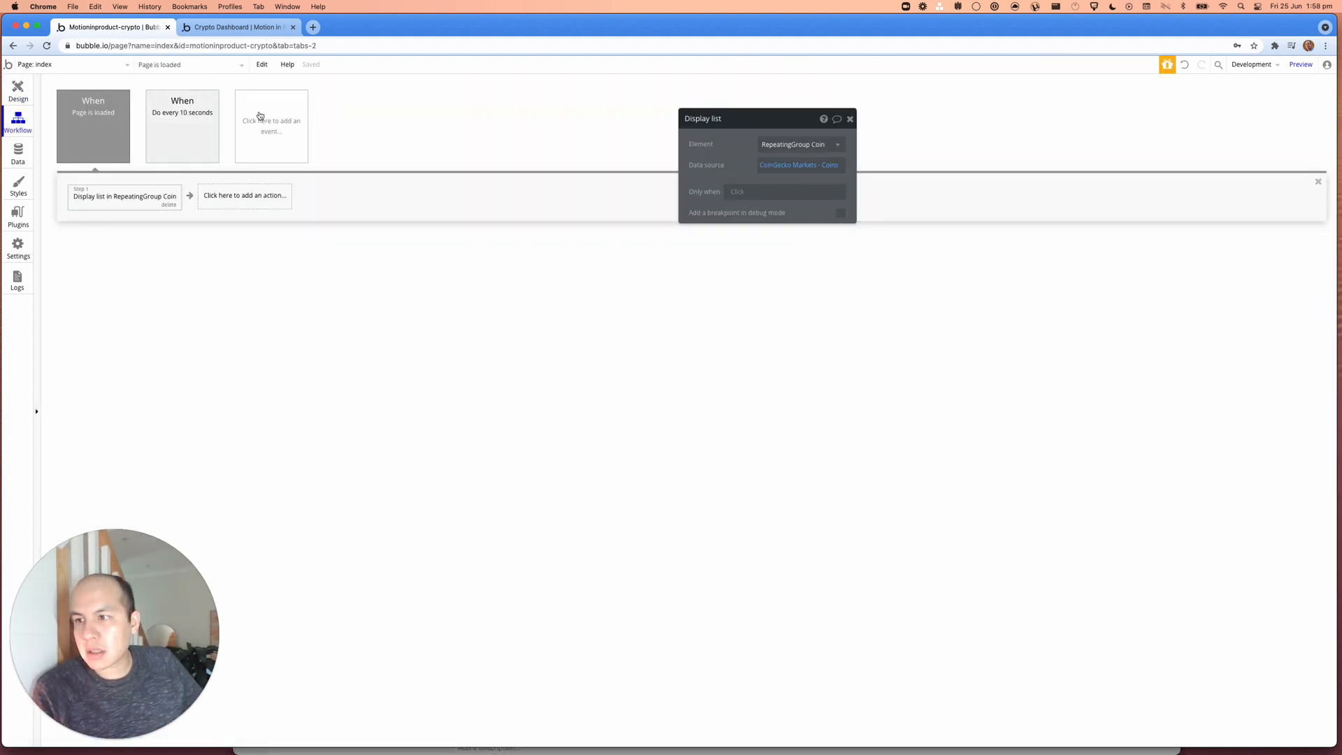
{"action": "left_click", "coordinate": [271, 126]}
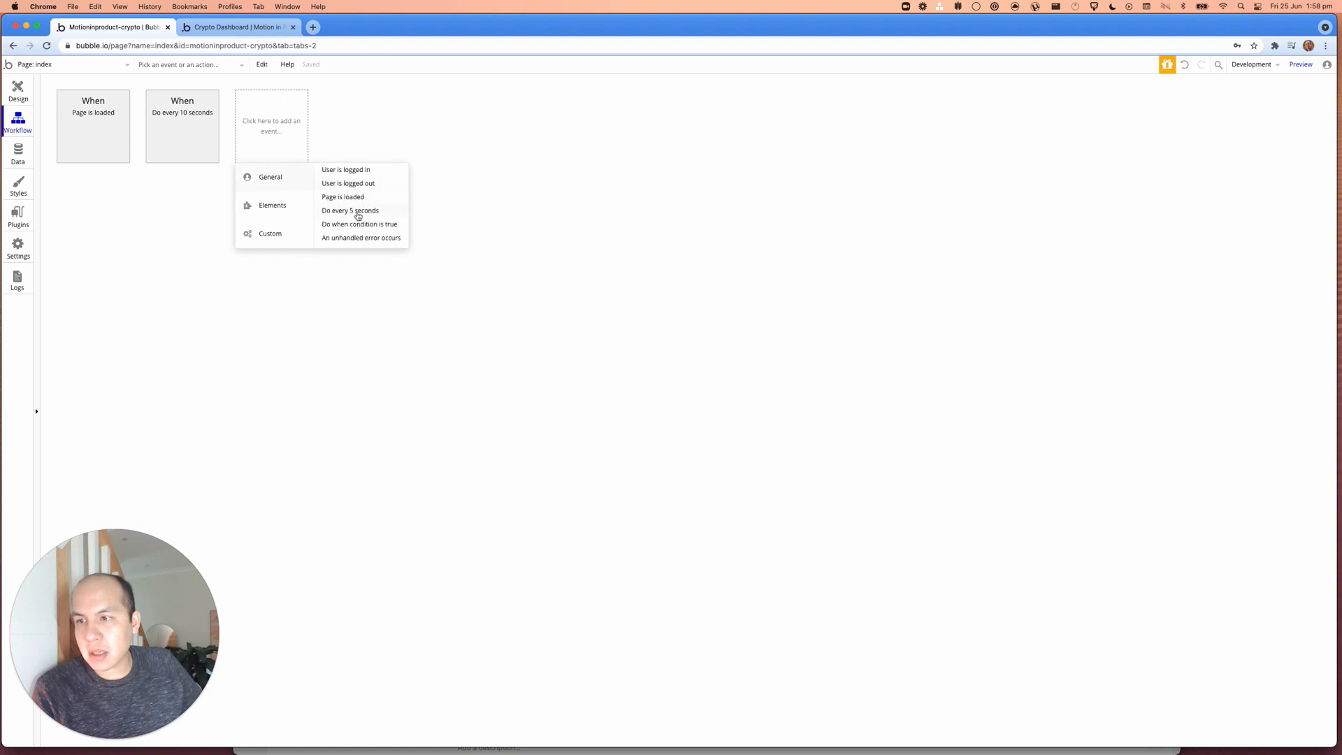
{"action": "mouse_move", "coordinate": [349, 211]}
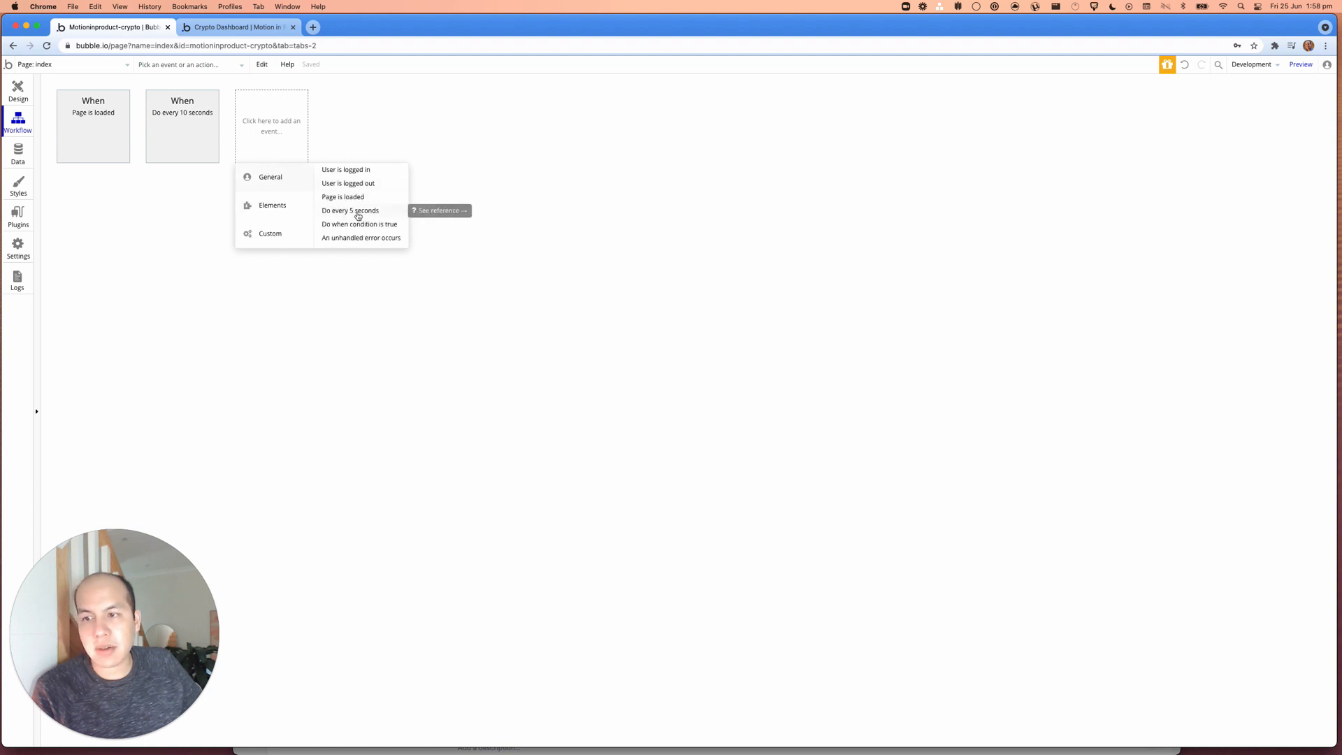
{"action": "left_click", "coordinate": [350, 210]}
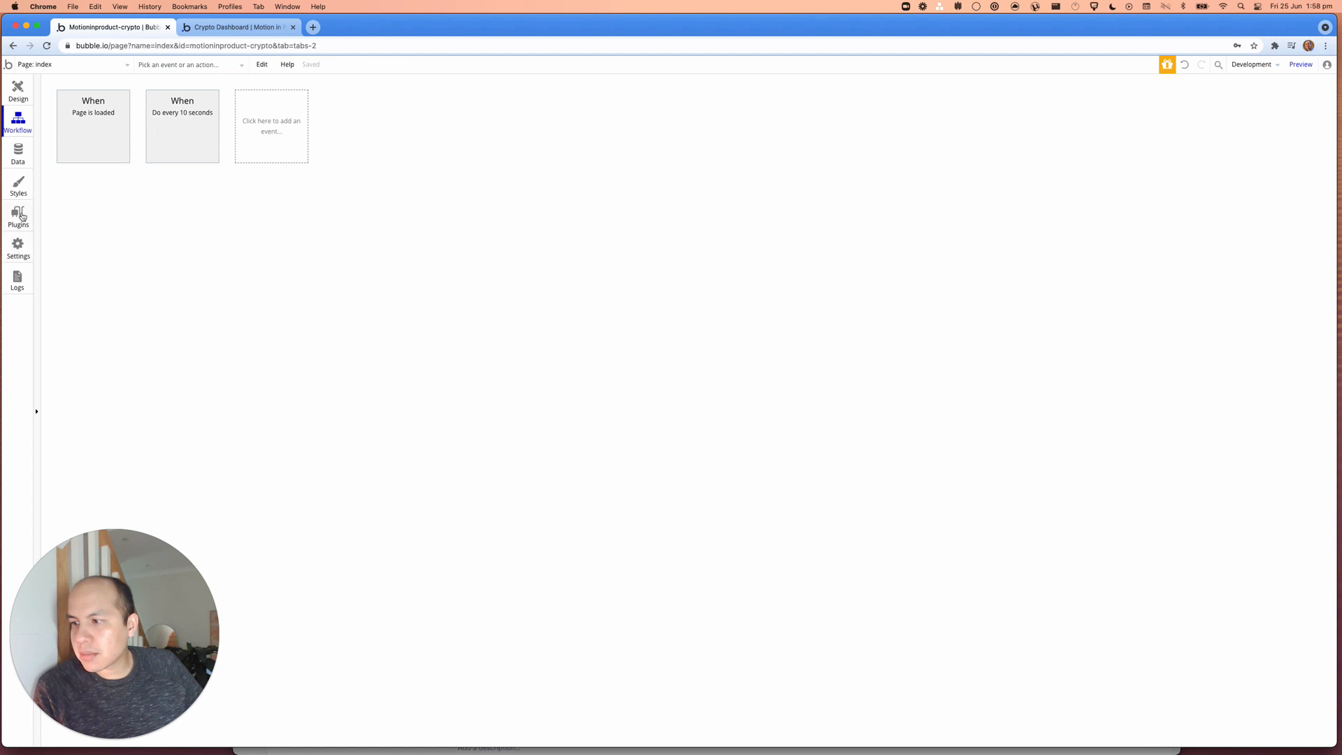
Step: Inspect the API Connector's CoinGecko Markets API, expanding and collapsing its Coins call
{"action": "left_click", "coordinate": [17, 217]}
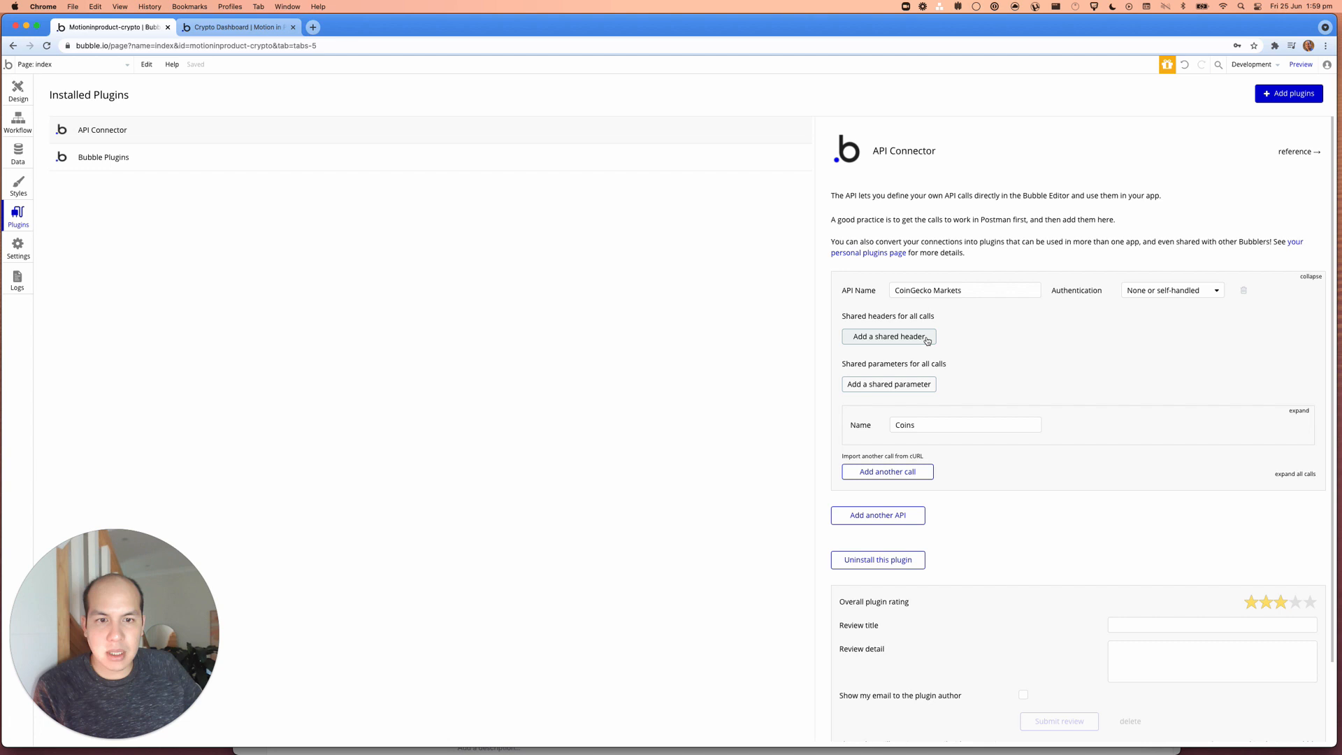
{"action": "left_click", "coordinate": [888, 335]}
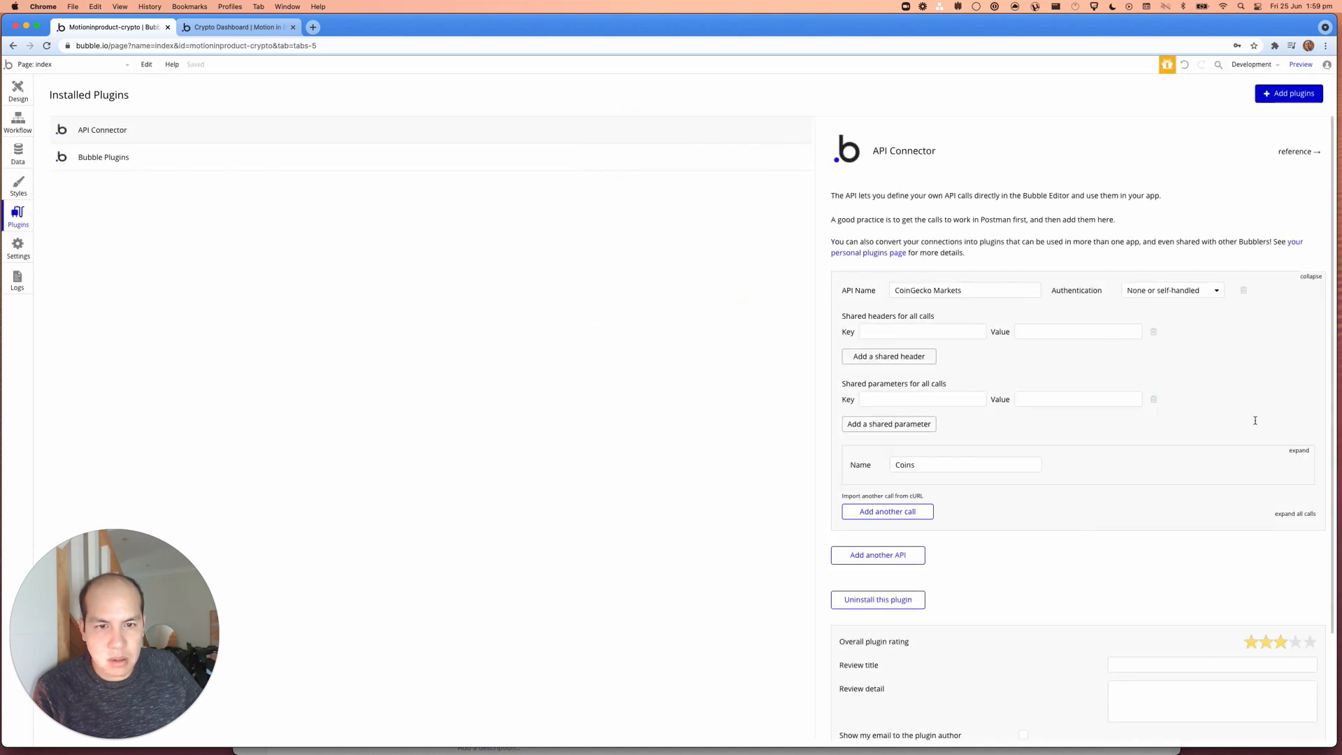
{"action": "left_click", "coordinate": [1298, 450]}
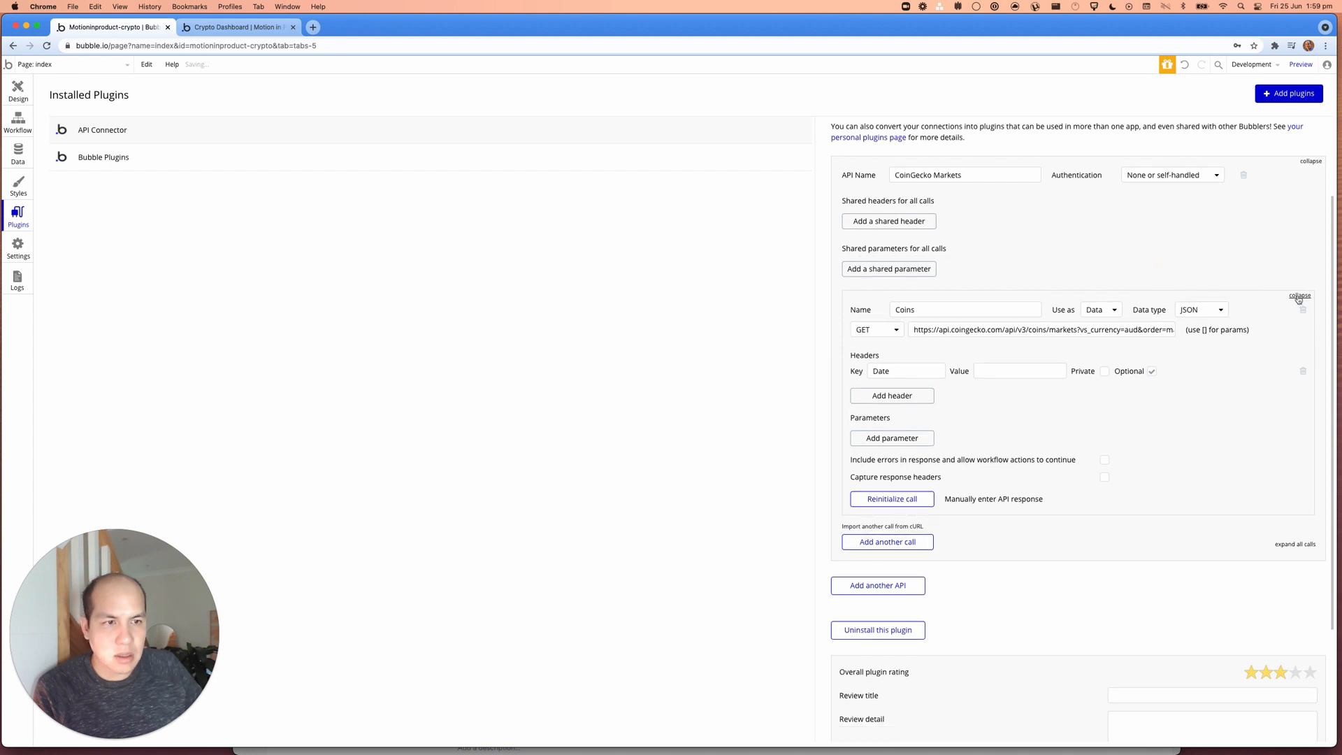
{"action": "left_click", "coordinate": [1299, 295]}
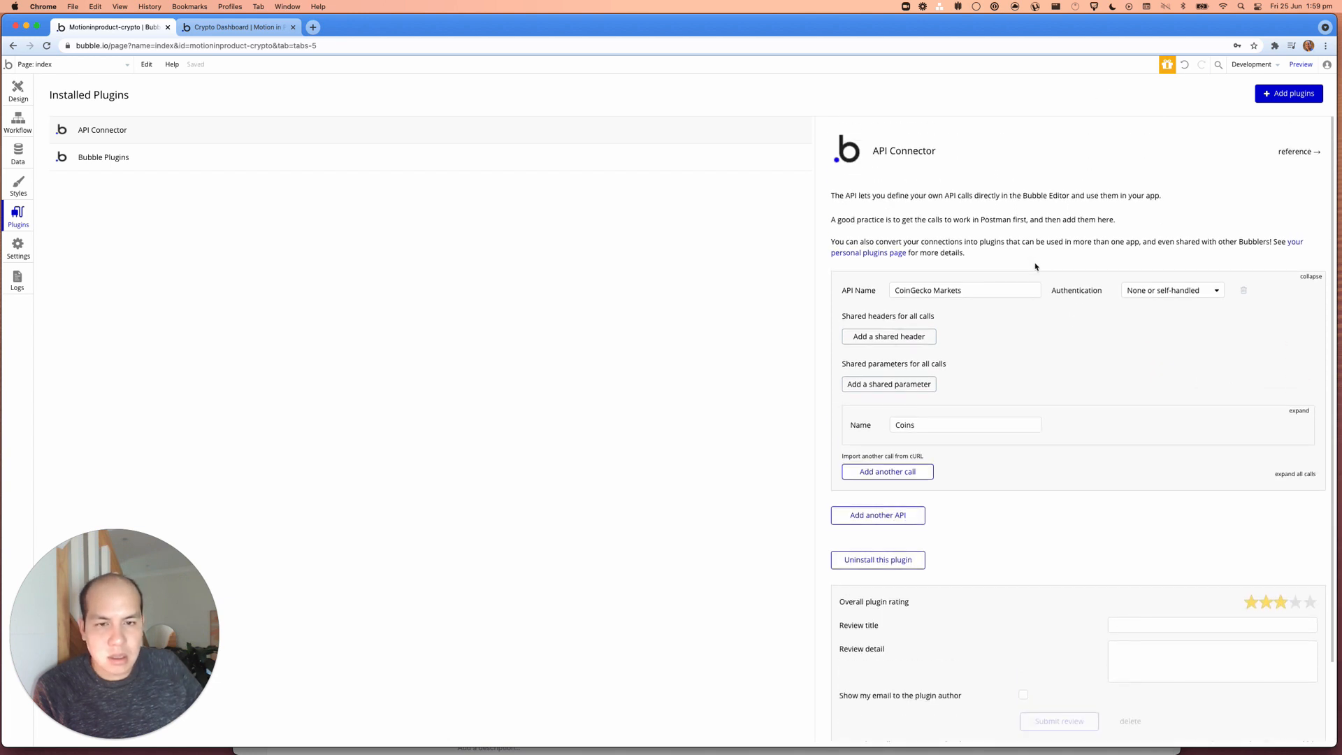
{"action": "mouse_move", "coordinate": [1013, 220]}
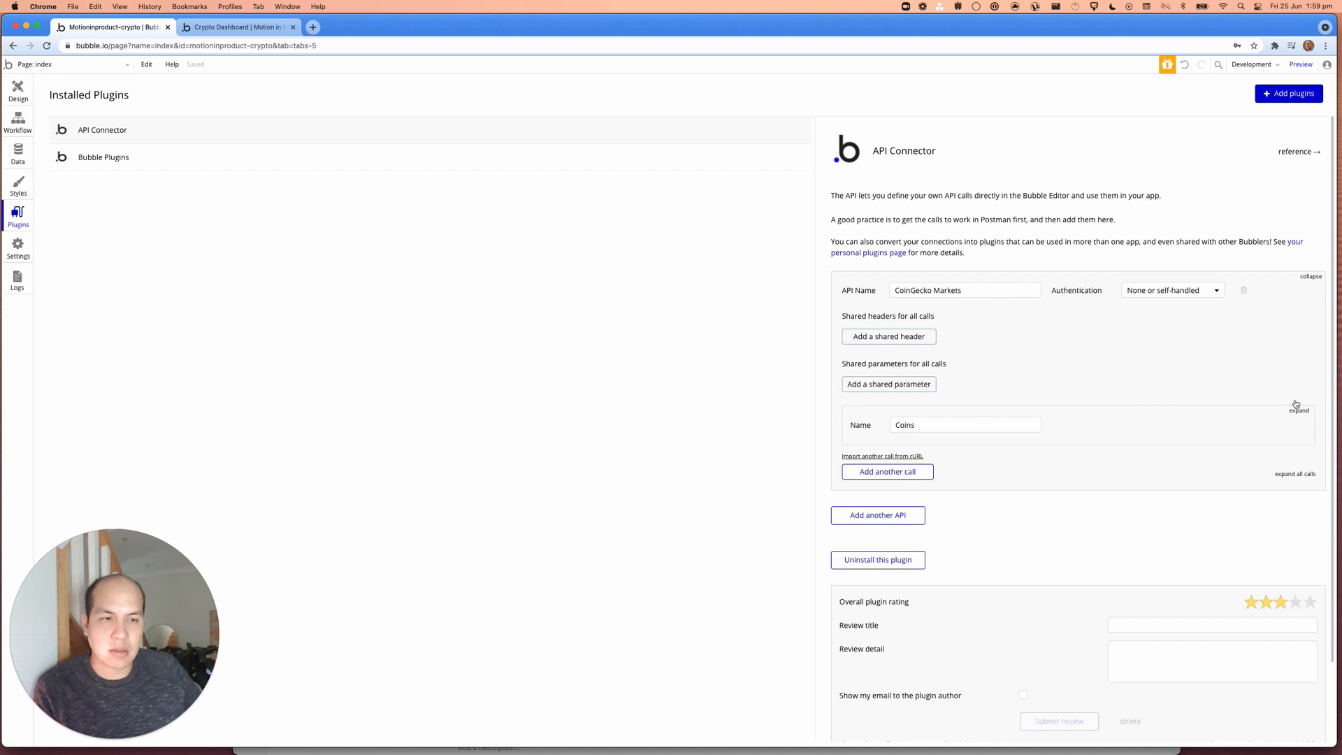
Step: Configure a Date header on the Coins call, then return to the page workflows
{"action": "left_click", "coordinate": [1298, 410]}
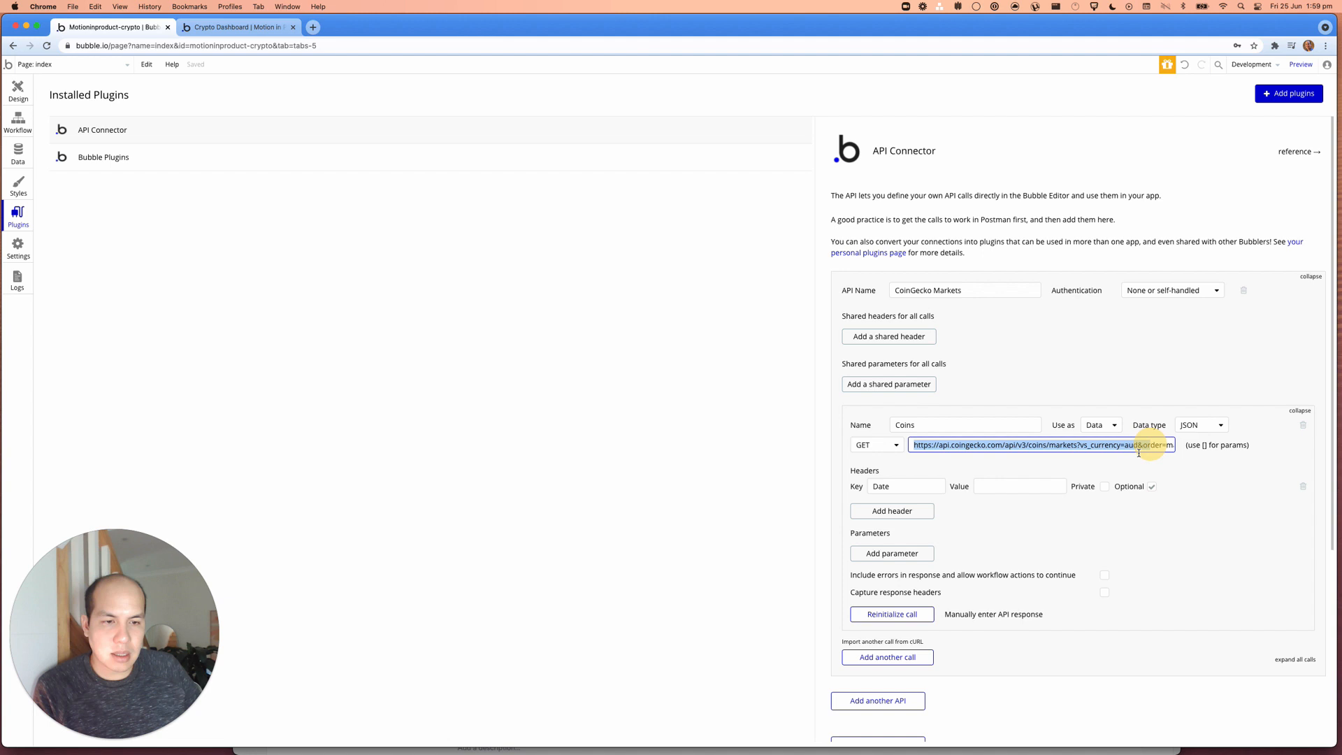
{"action": "scroll", "scroll_direction": "down", "scroll_amount": 3}
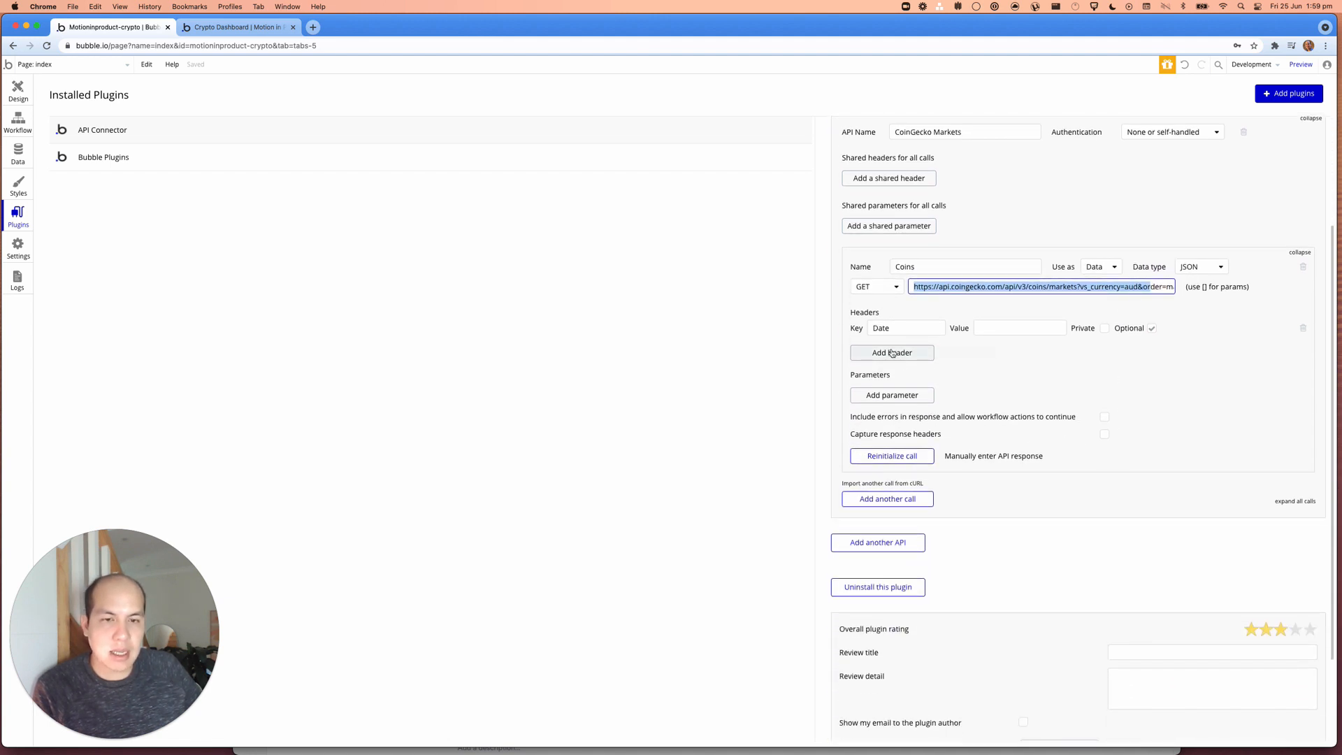
{"action": "left_click", "coordinate": [892, 353]}
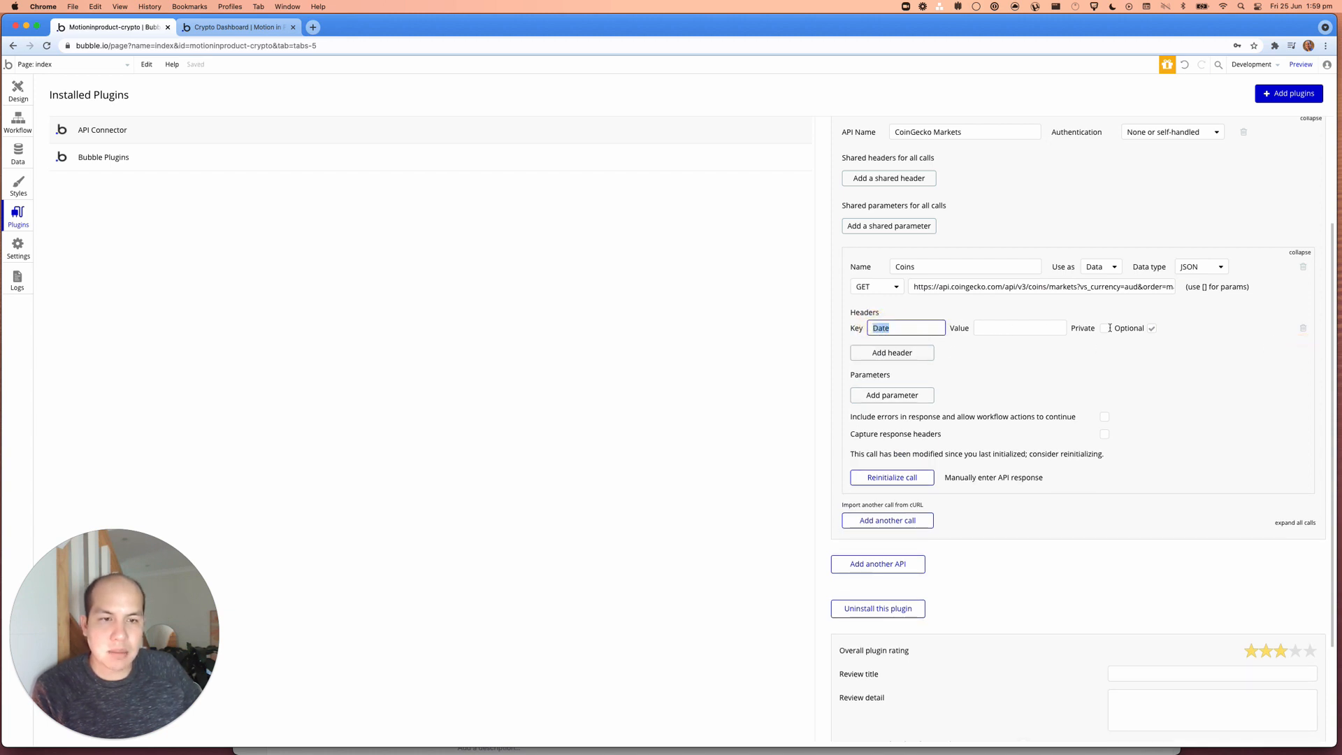
{"action": "left_click", "coordinate": [1020, 327]}
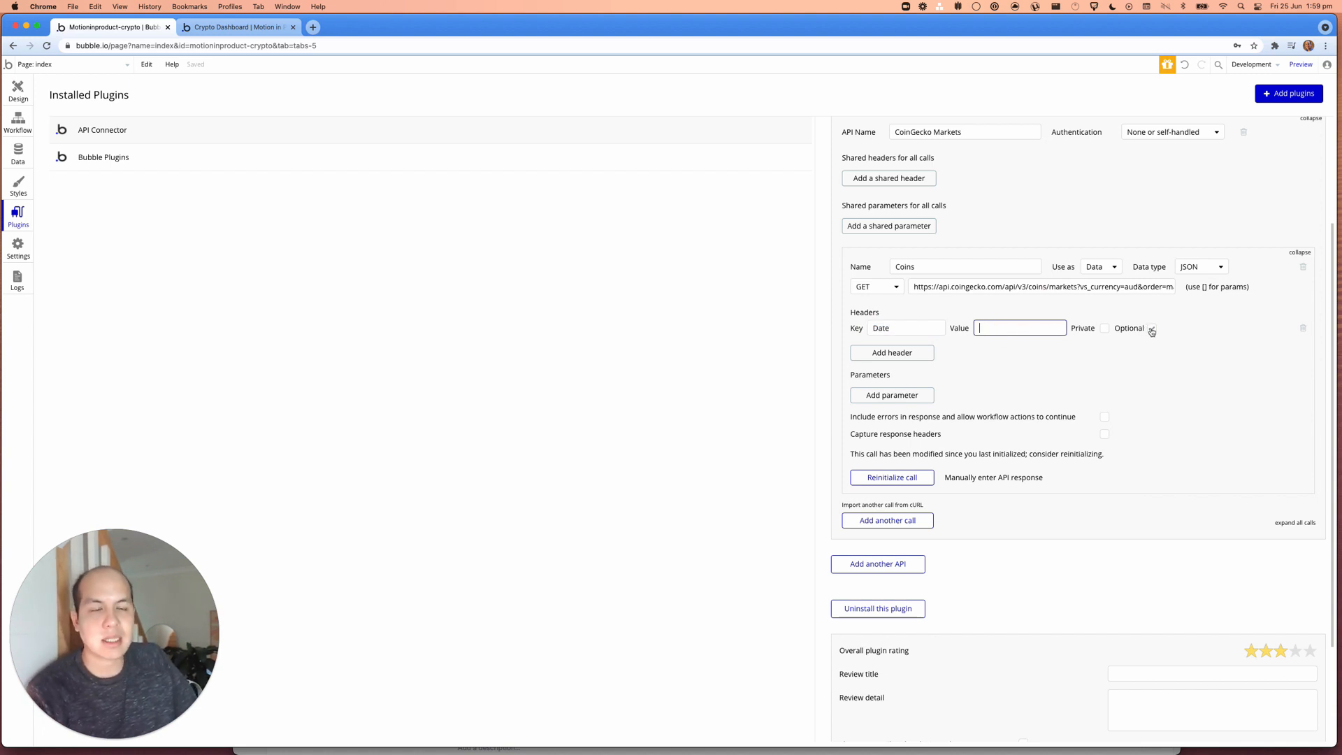
{"action": "left_click", "coordinate": [1151, 328]}
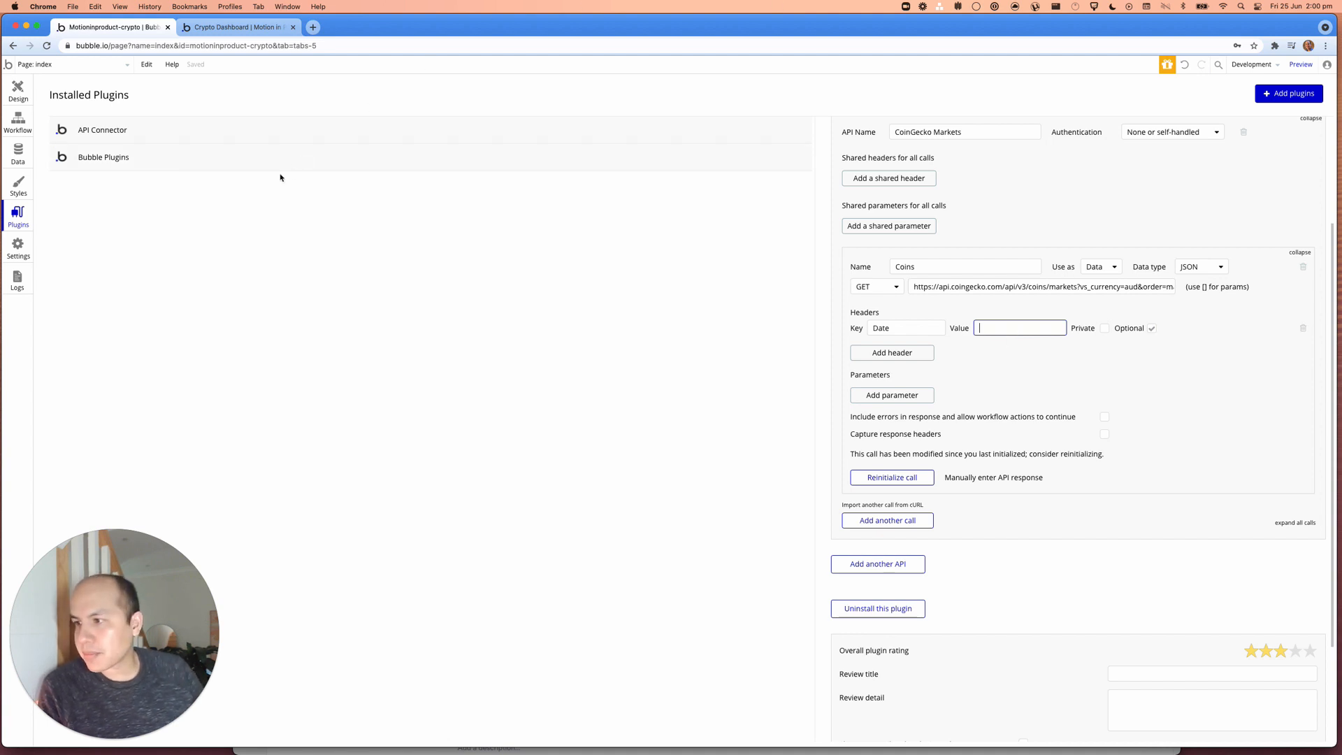
{"action": "left_click", "coordinate": [17, 122]}
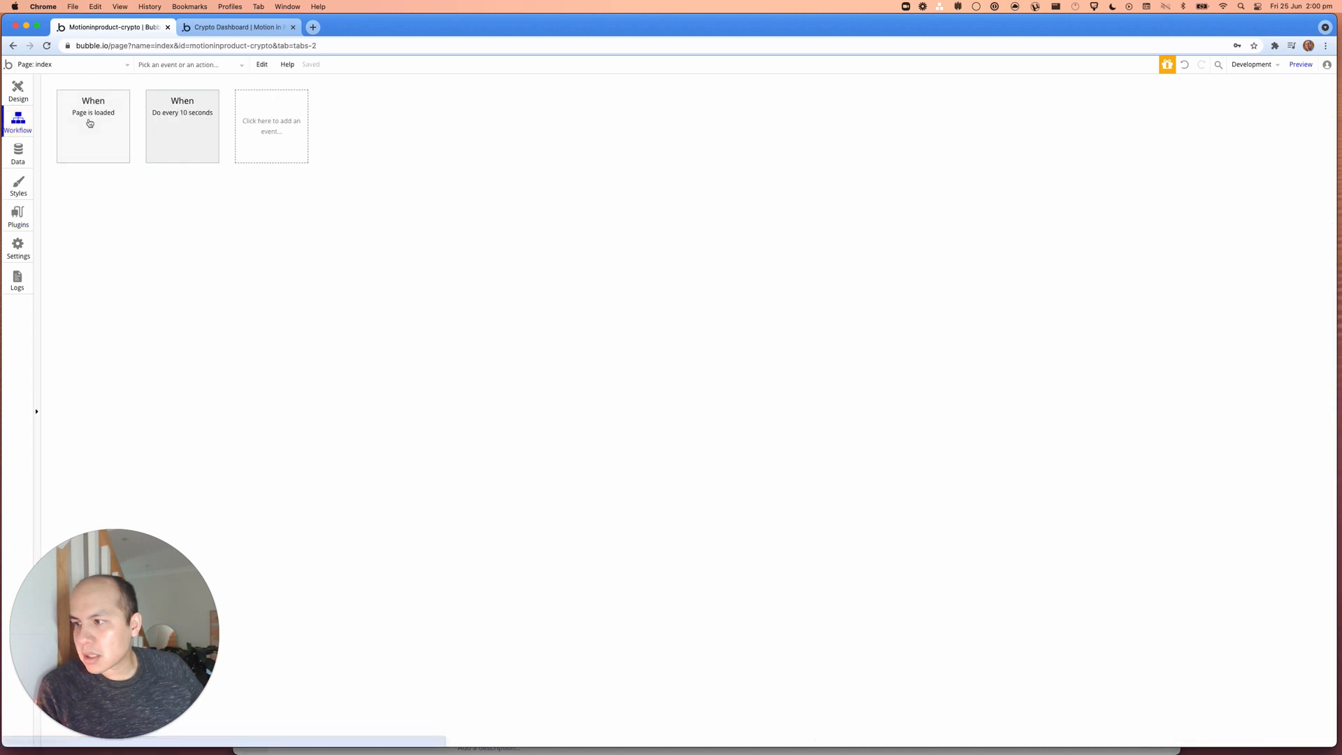
Step: Open the every-10-seconds workflow, browse element actions, and reopen its Display list step
{"action": "left_click", "coordinate": [182, 126]}
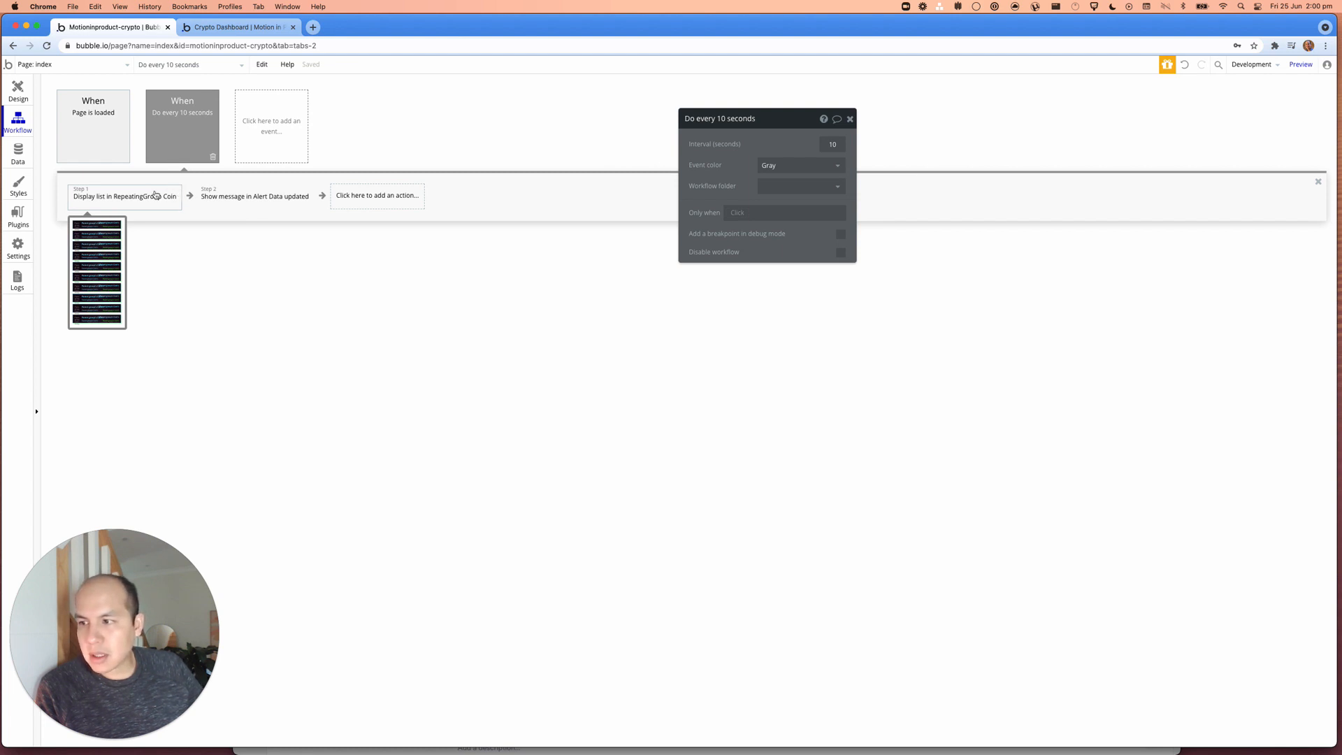
{"action": "left_click", "coordinate": [125, 196]}
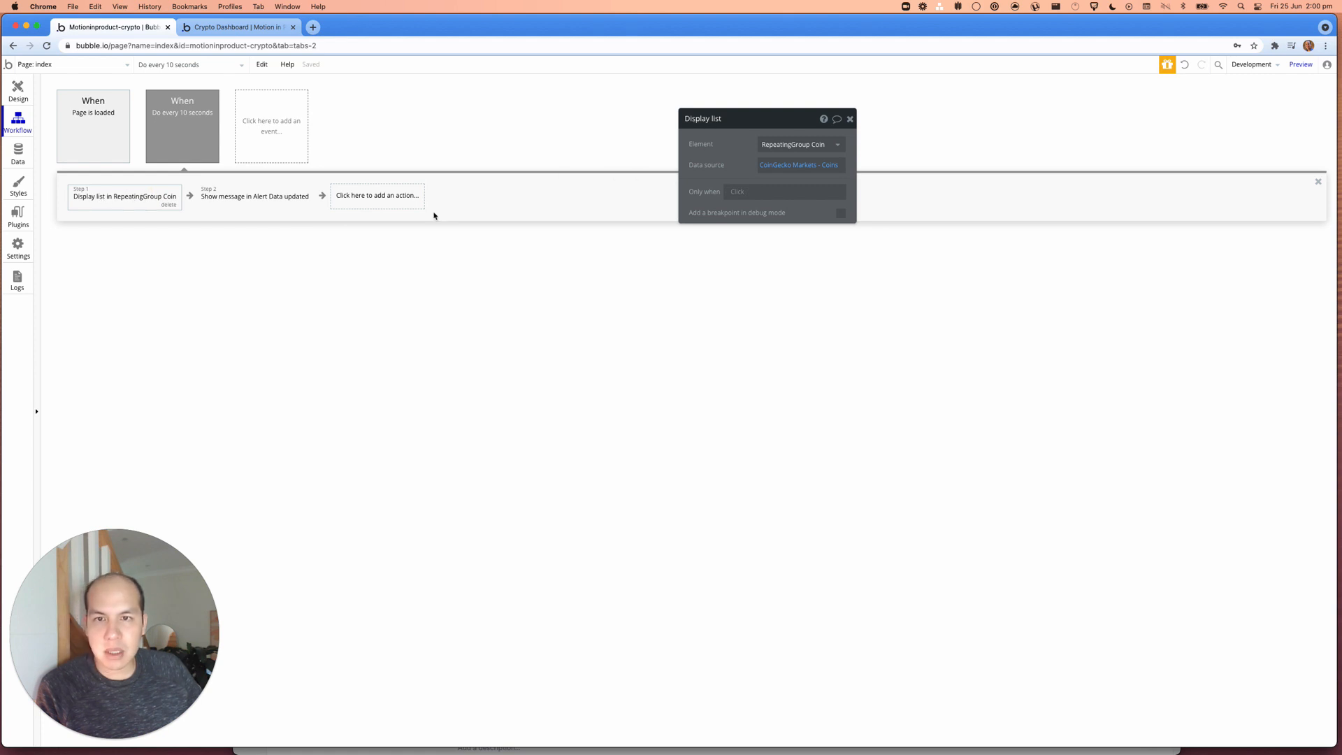
{"action": "left_click", "coordinate": [376, 195]}
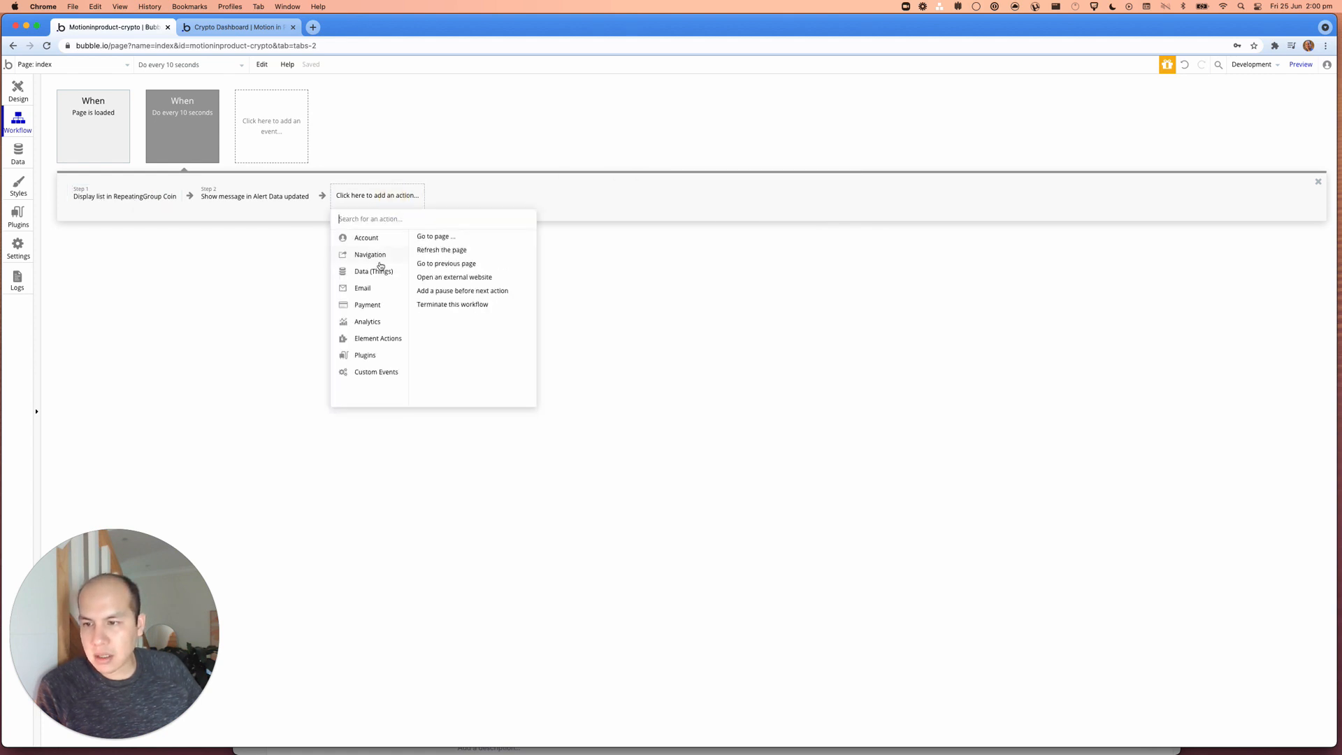
{"action": "left_click", "coordinate": [377, 339]}
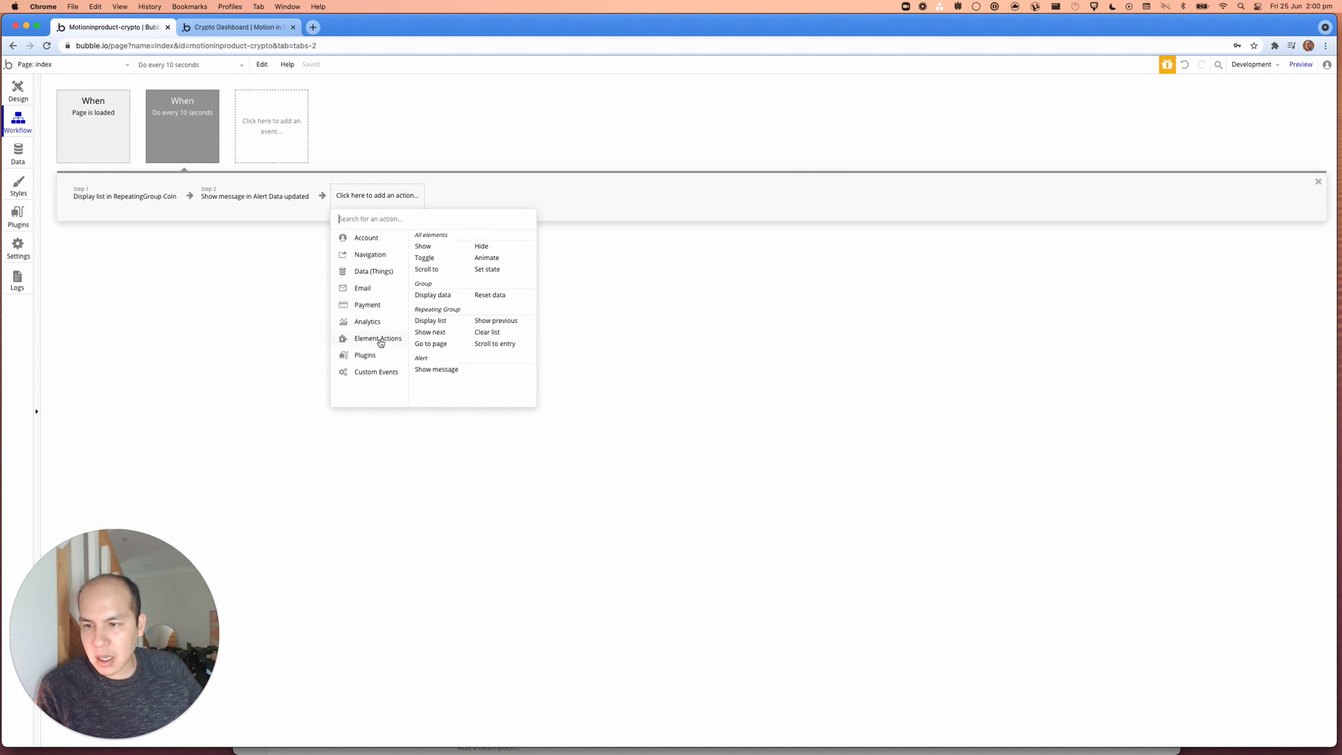
{"action": "mouse_move", "coordinate": [431, 320]}
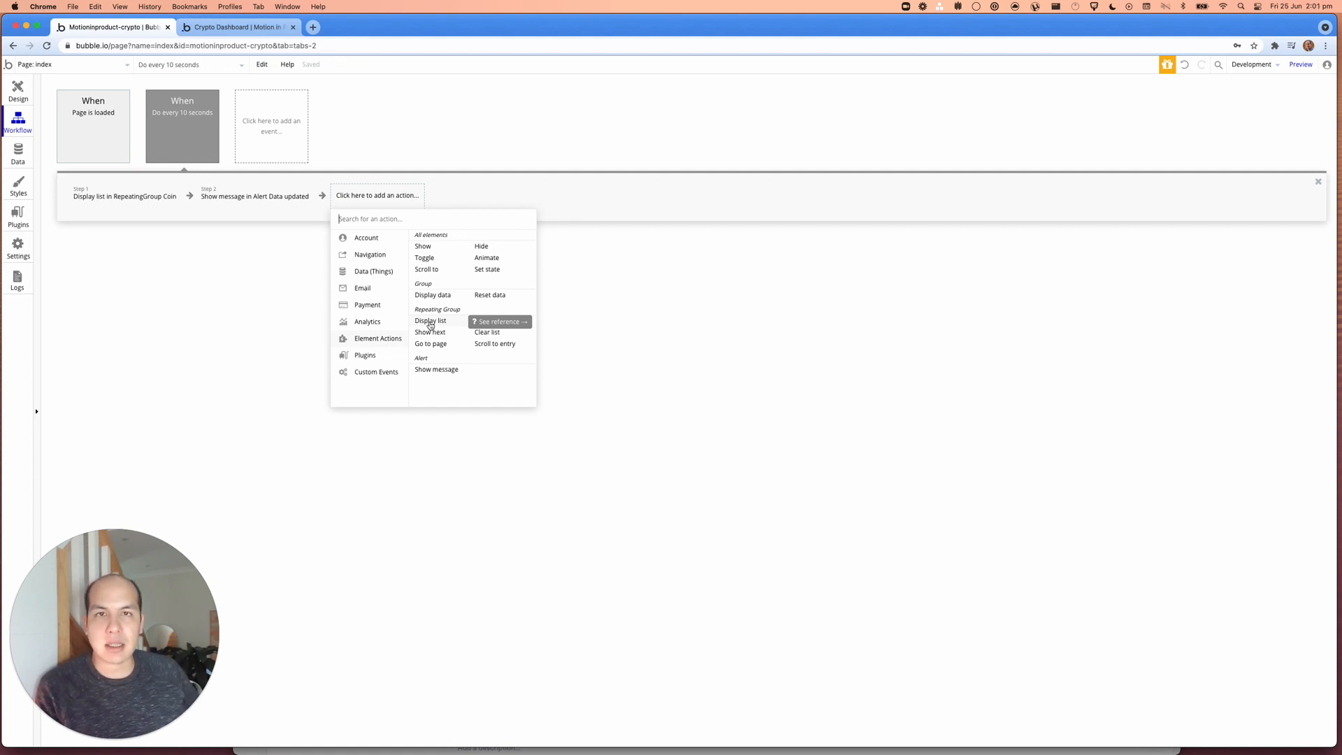
{"action": "left_click", "coordinate": [254, 308]}
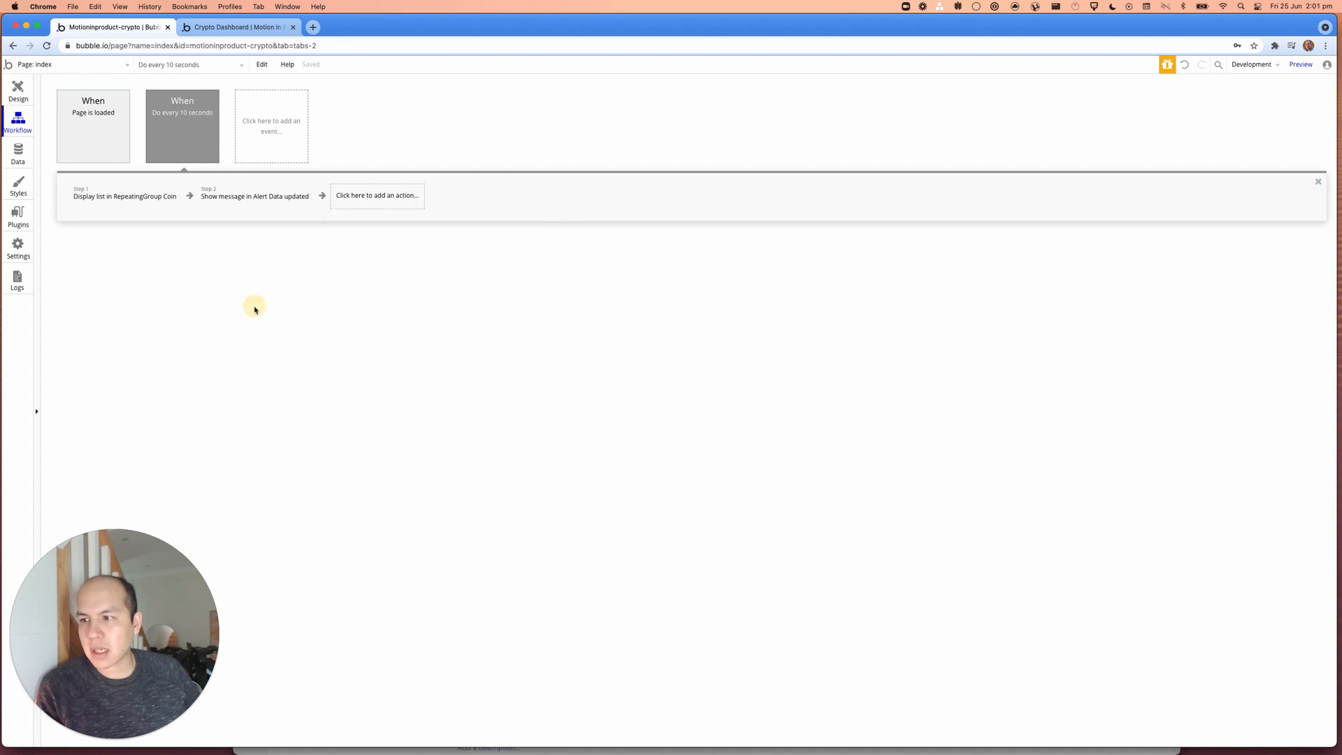
{"action": "left_click", "coordinate": [124, 195]}
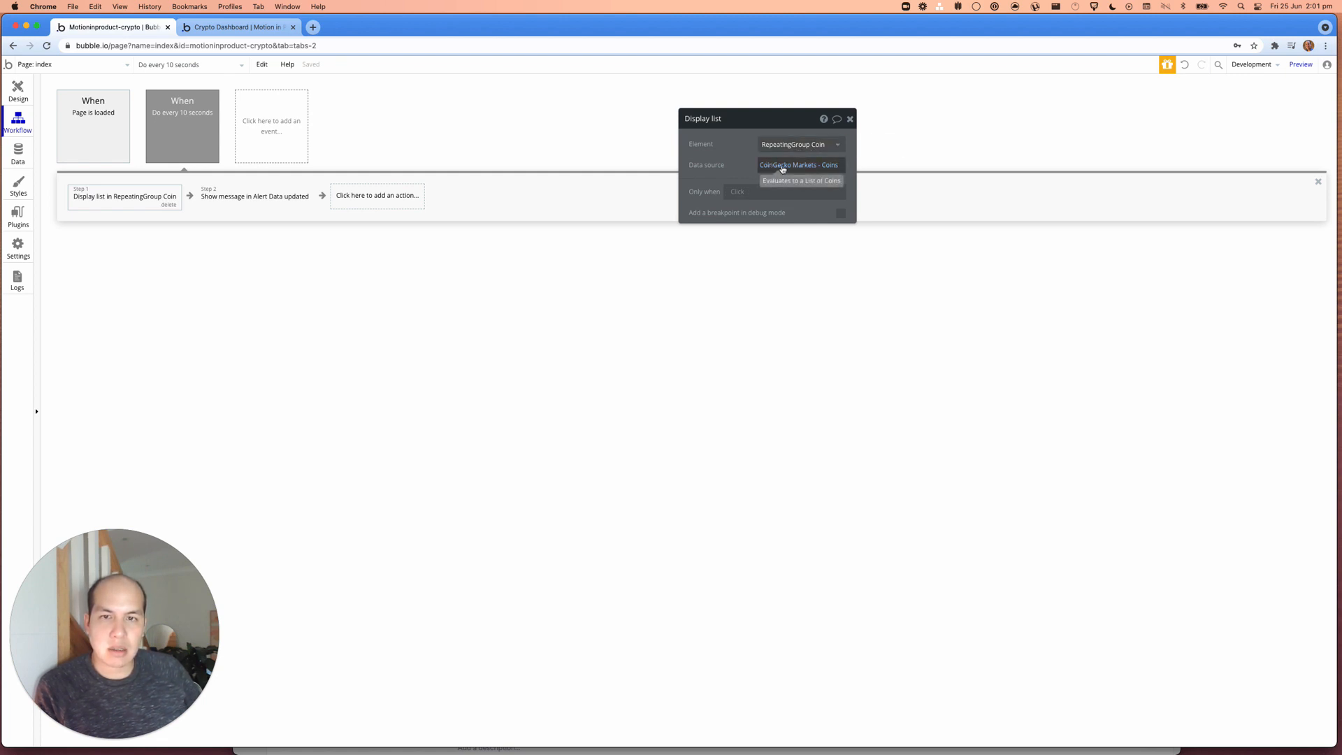
Step: Set the Coins call's Date header to current date/time formatted as Simplified extended ISO
{"action": "left_click", "coordinate": [798, 164]}
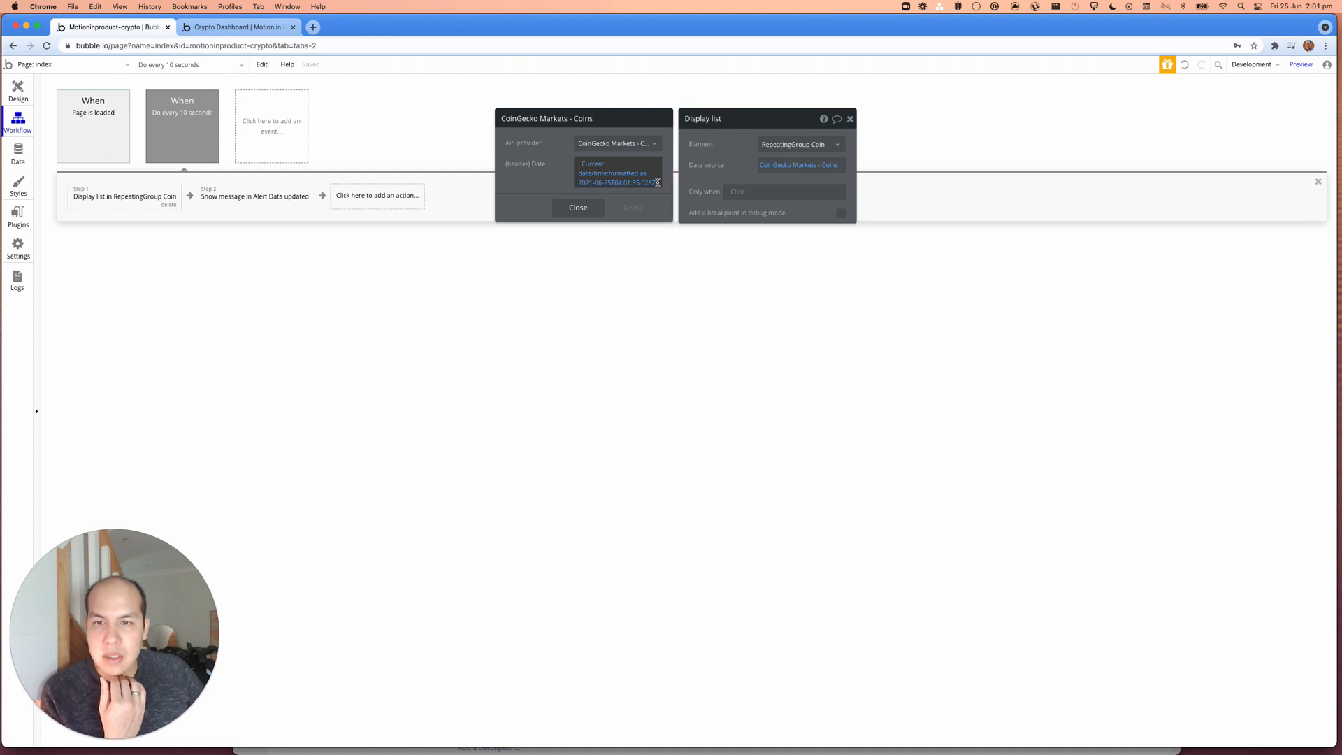
{"action": "left_click", "coordinate": [618, 187]}
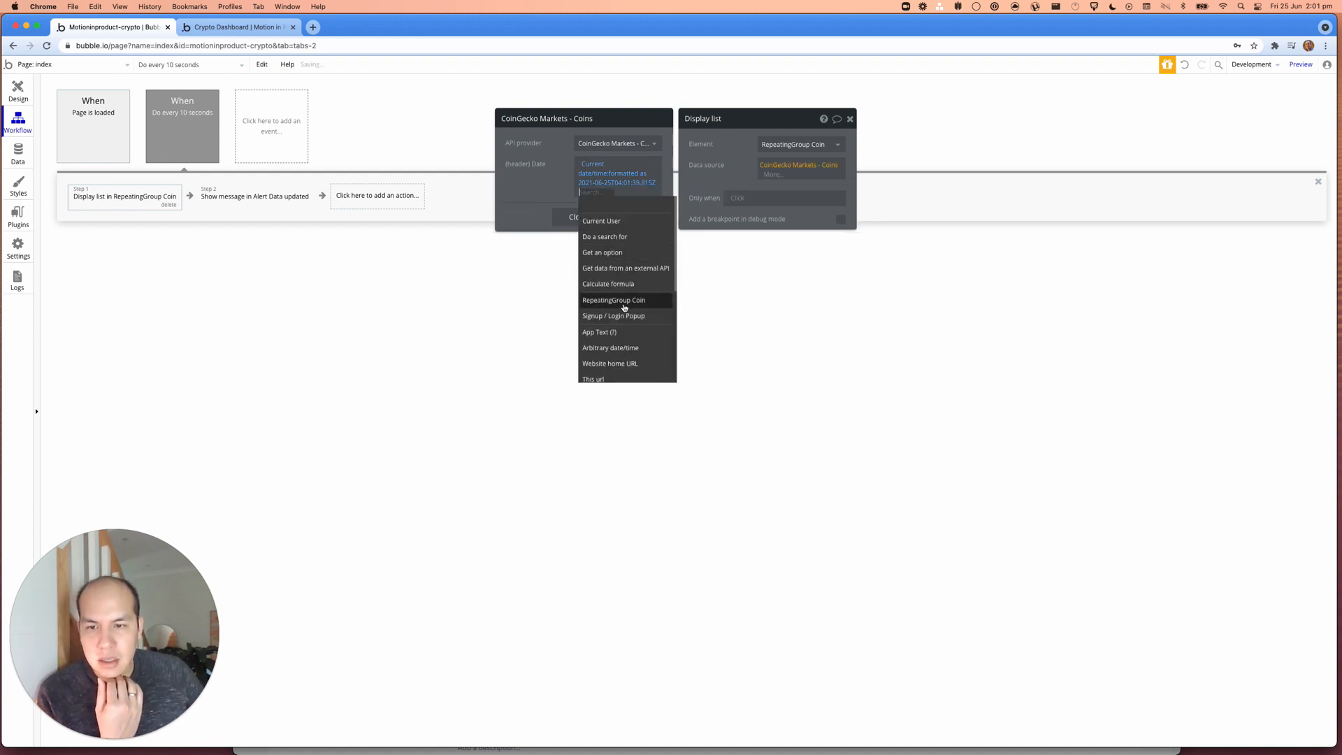
{"action": "scroll", "scroll_direction": "down", "scroll_amount": 3}
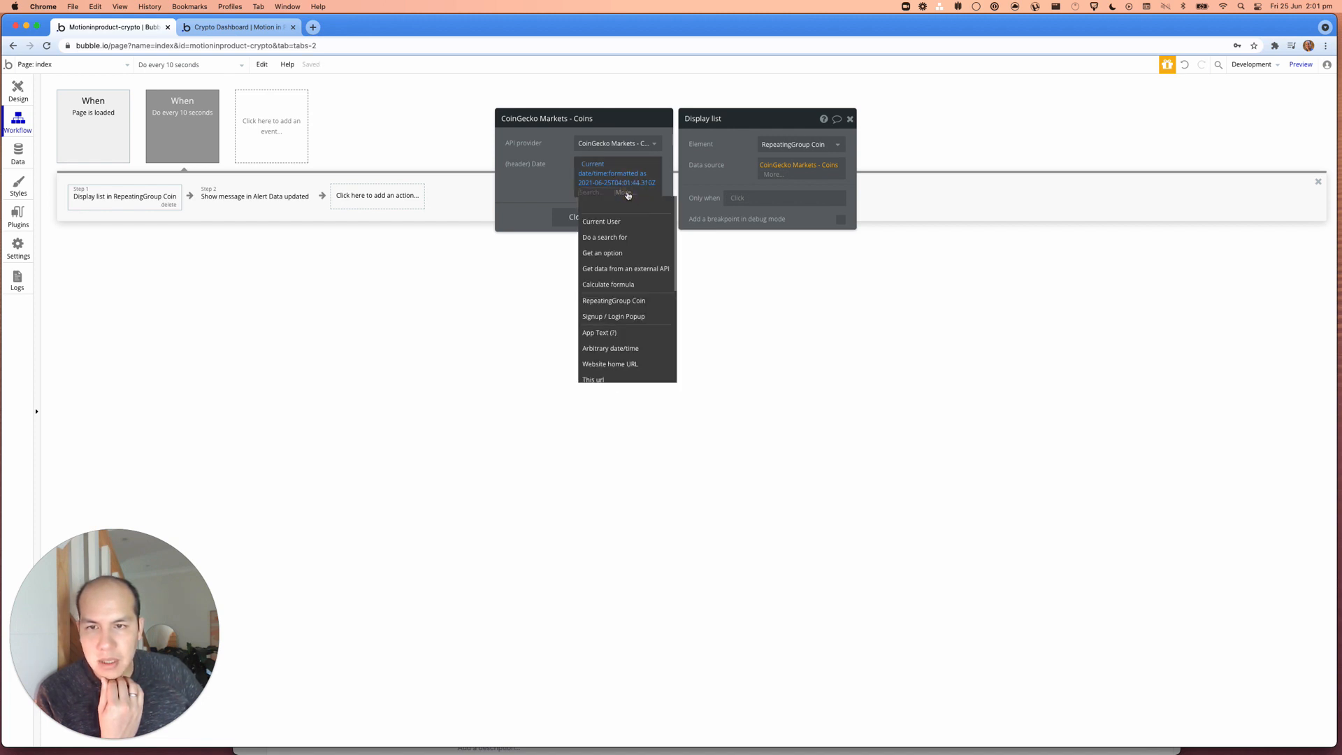
{"action": "scroll", "scroll_direction": "down", "scroll_amount": 3}
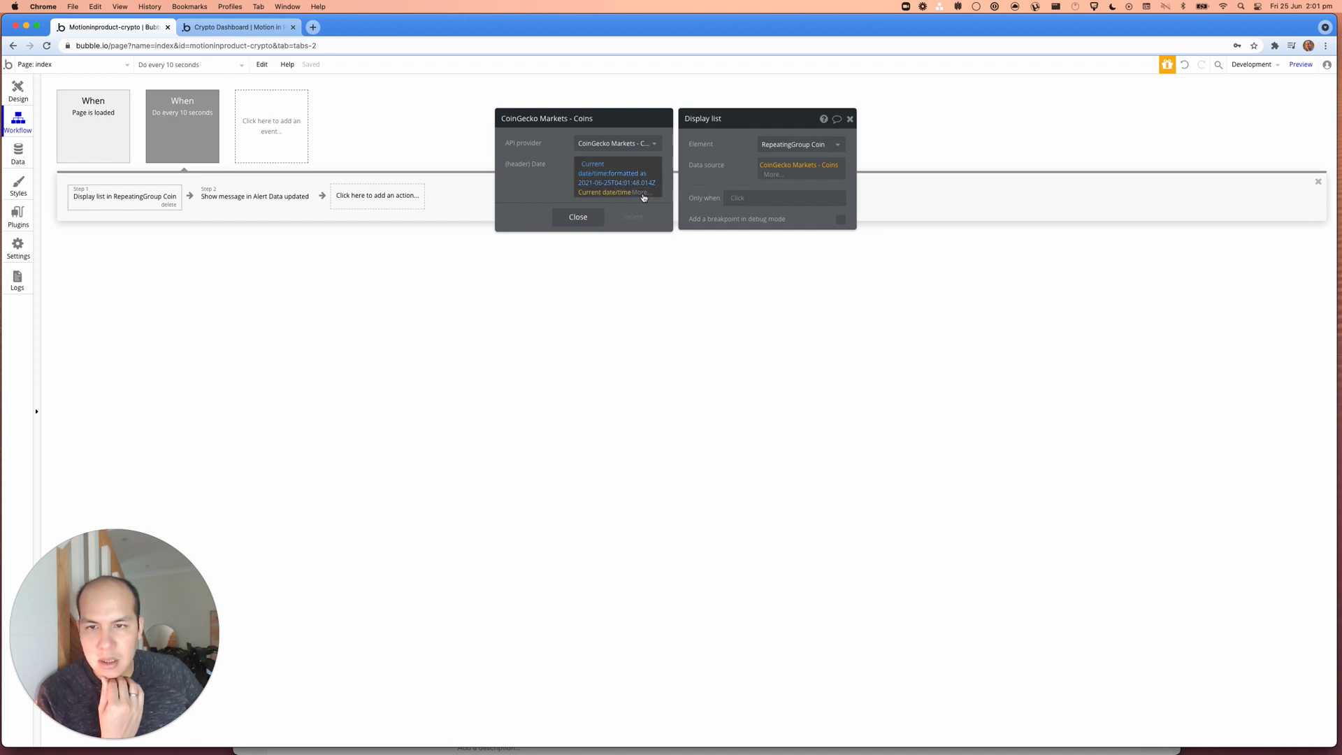
{"action": "left_click", "coordinate": [604, 192]}
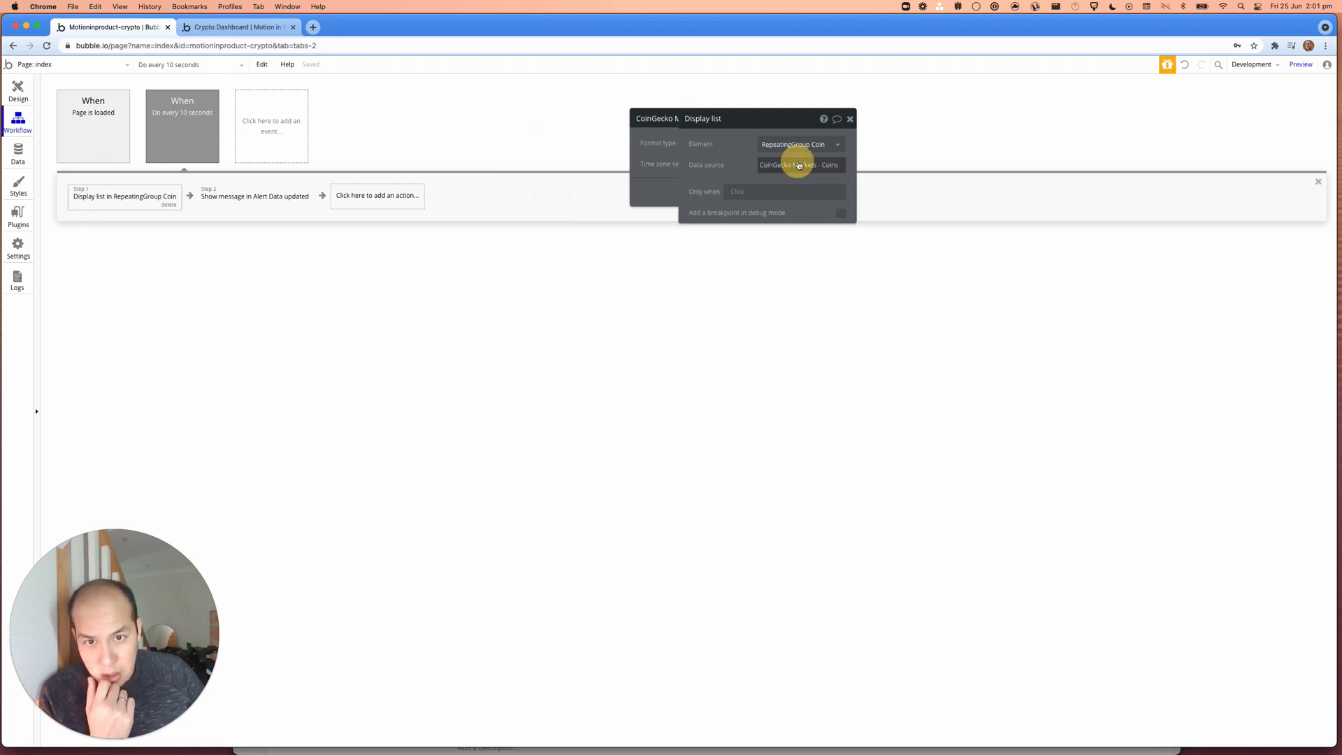
{"action": "left_click", "coordinate": [798, 164]}
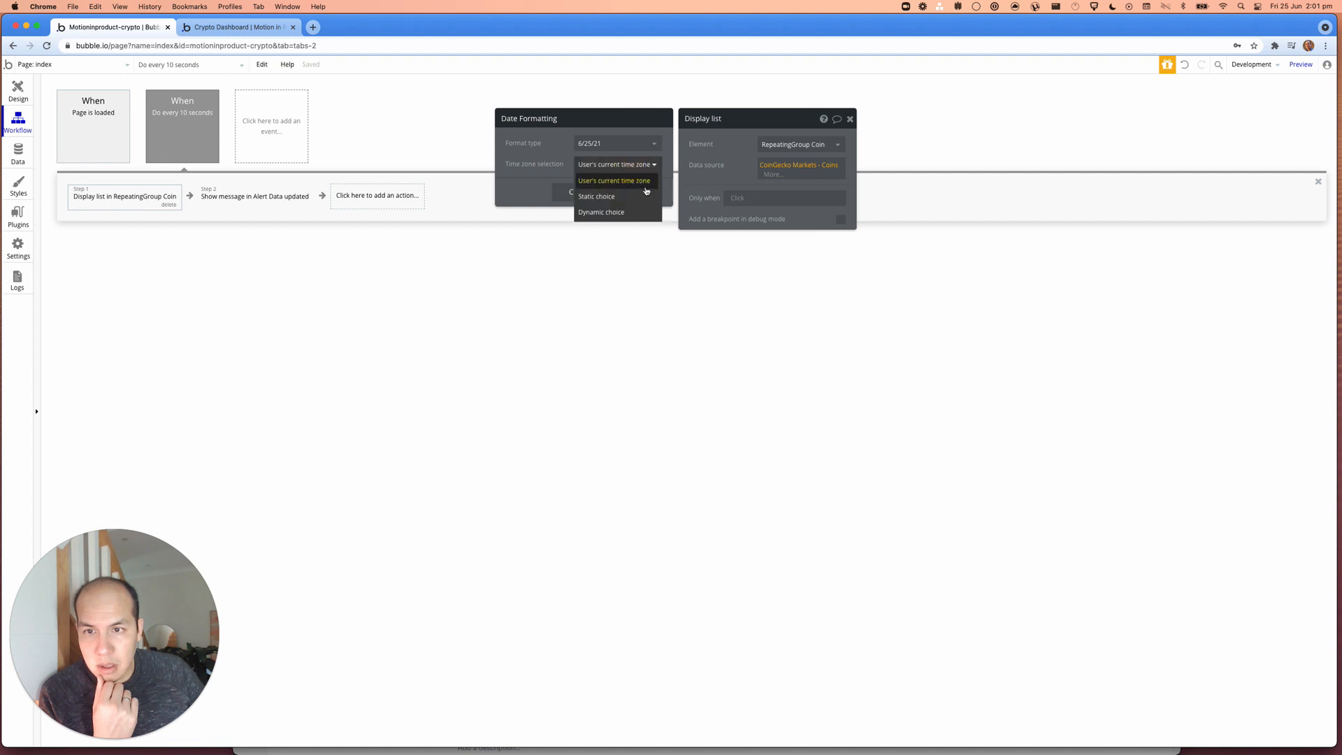
{"action": "left_click", "coordinate": [615, 143]}
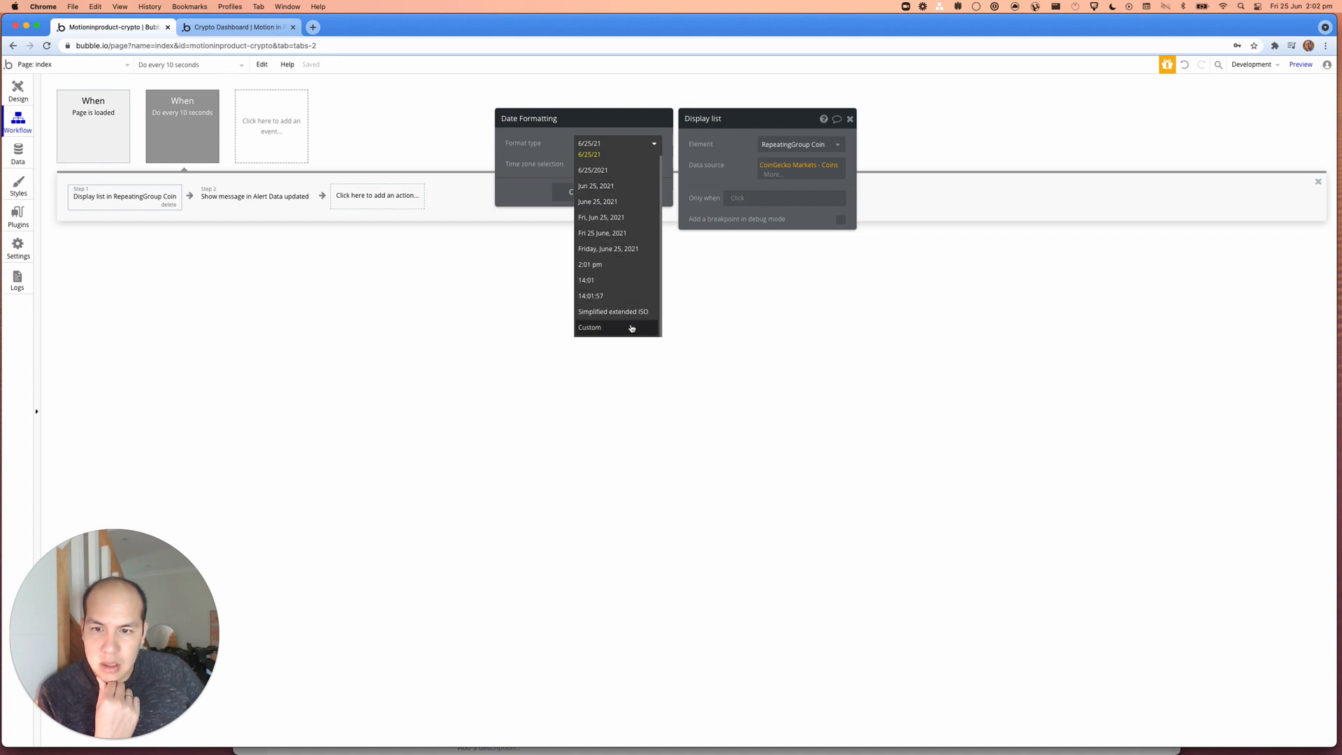
{"action": "mouse_move", "coordinate": [613, 311]}
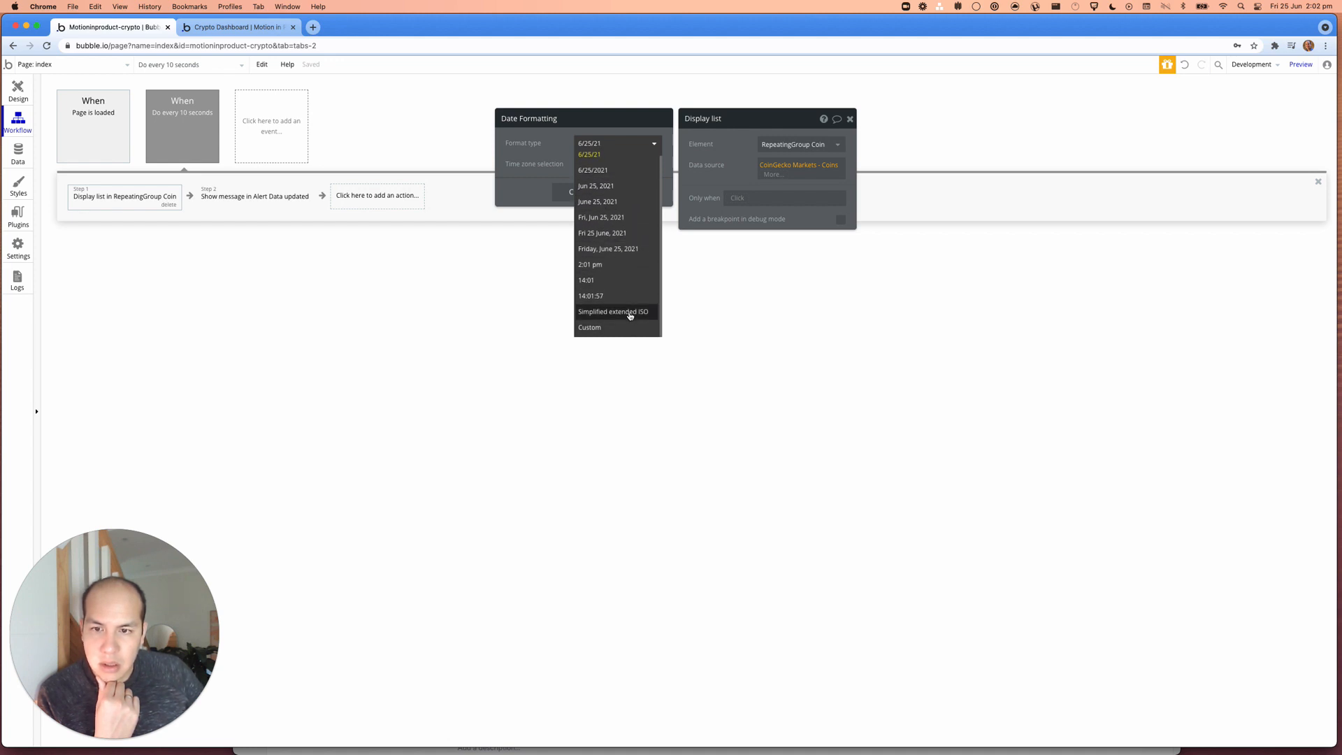
{"action": "left_click", "coordinate": [613, 311]}
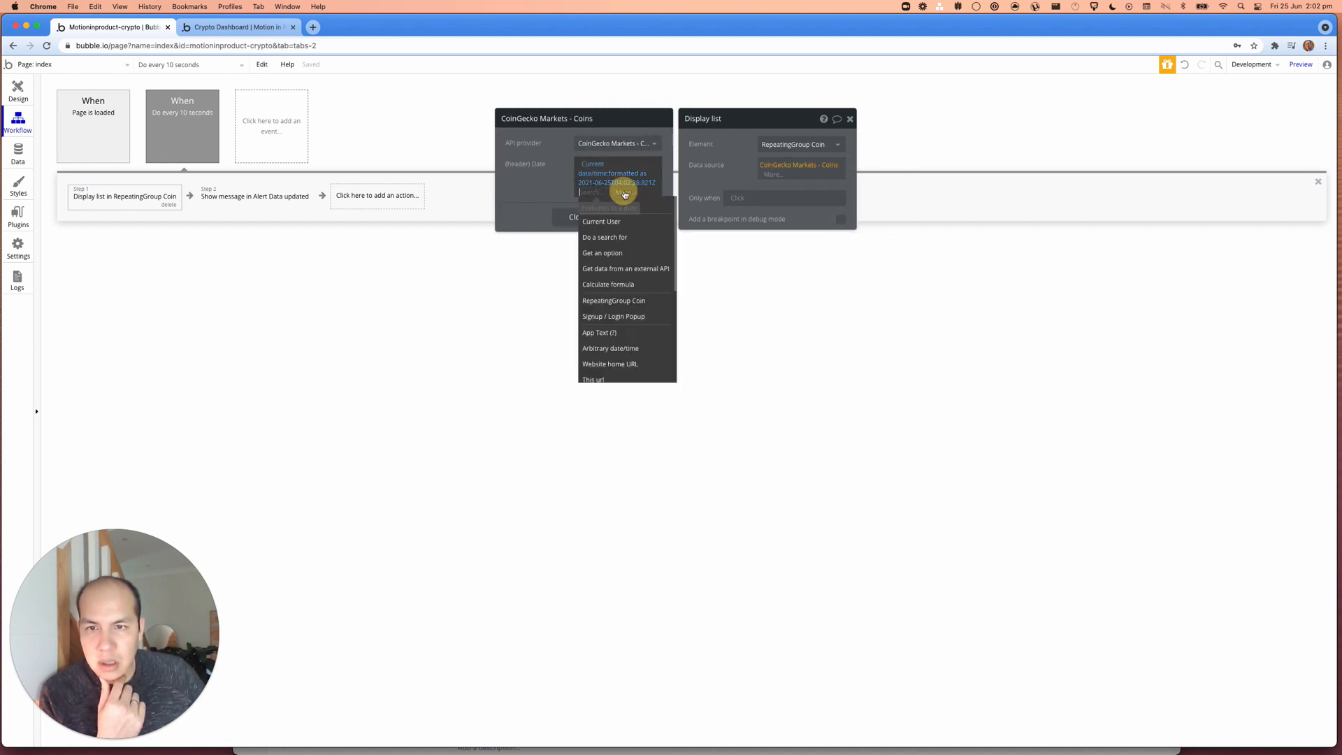
{"action": "left_click", "coordinate": [616, 172]}
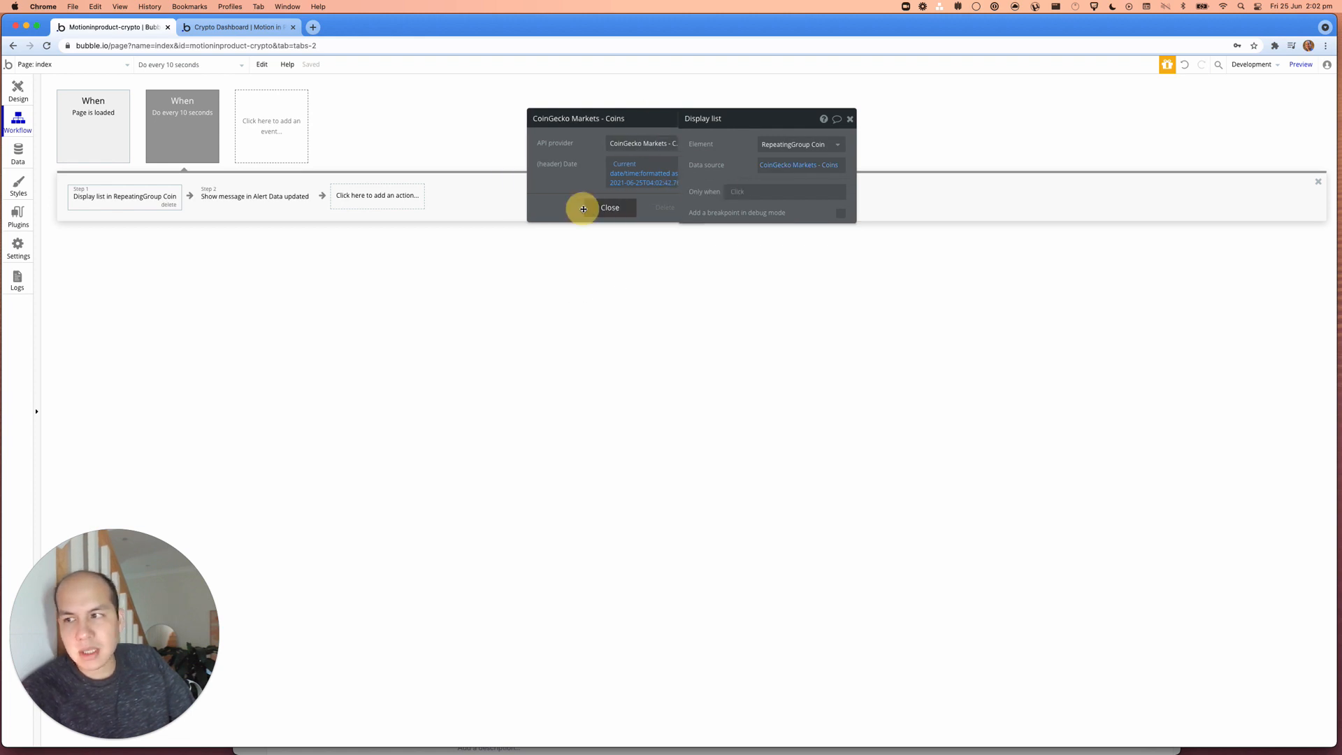
Step: Close the data source popup and open the Page is loaded workflow's Display list step
{"action": "left_click", "coordinate": [254, 196]}
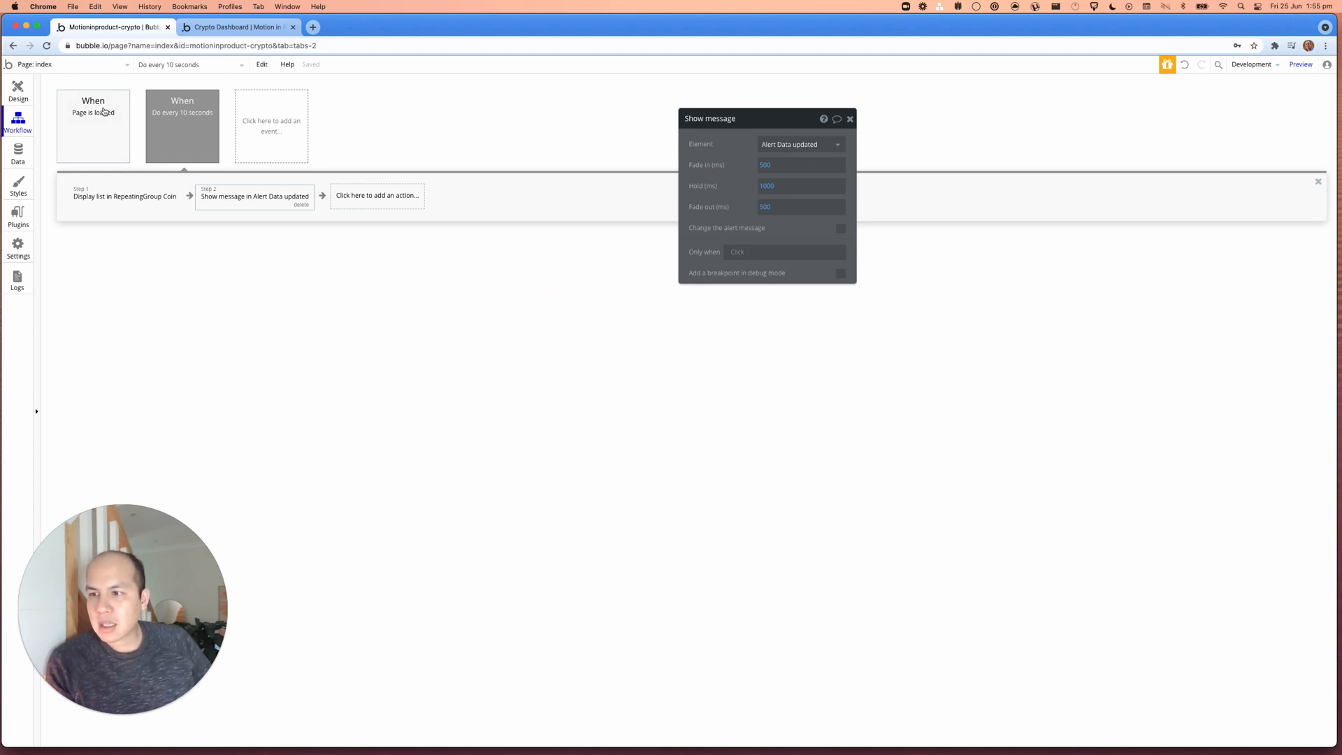
{"action": "left_click", "coordinate": [181, 126]}
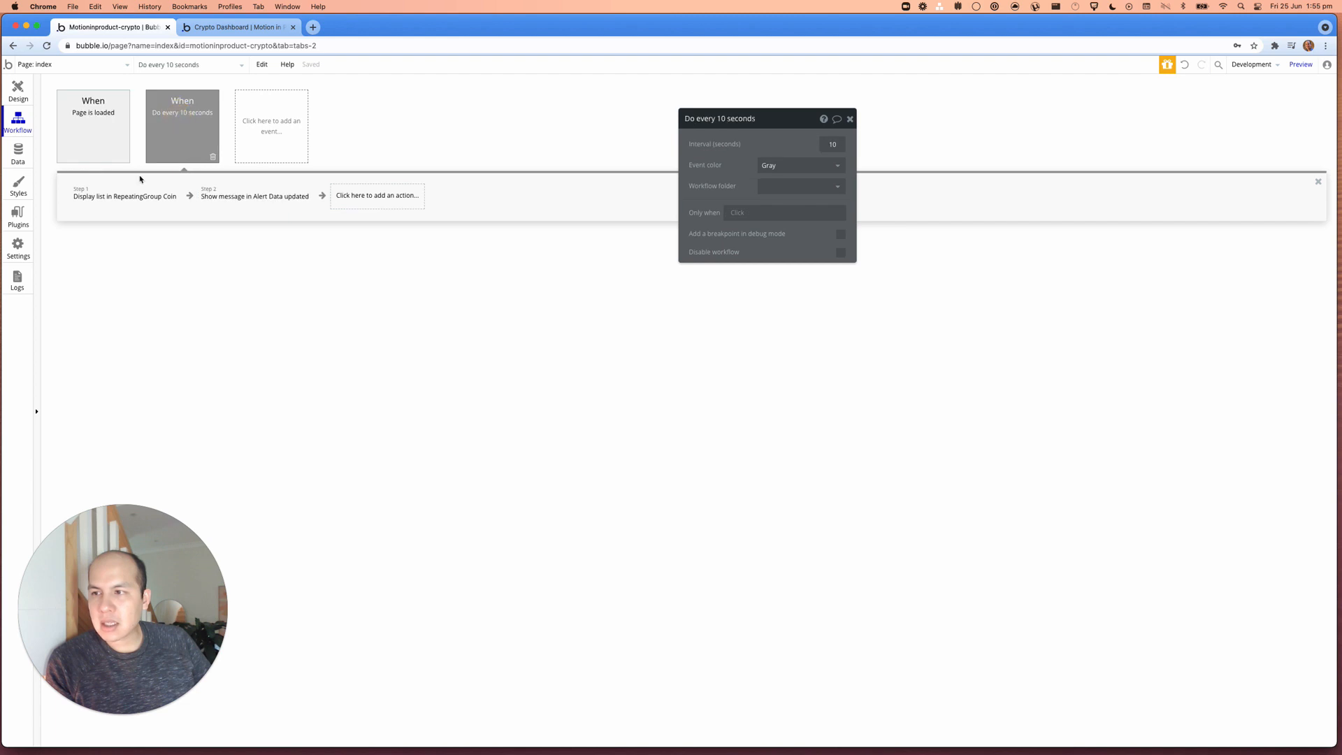
{"action": "left_click", "coordinate": [92, 126]}
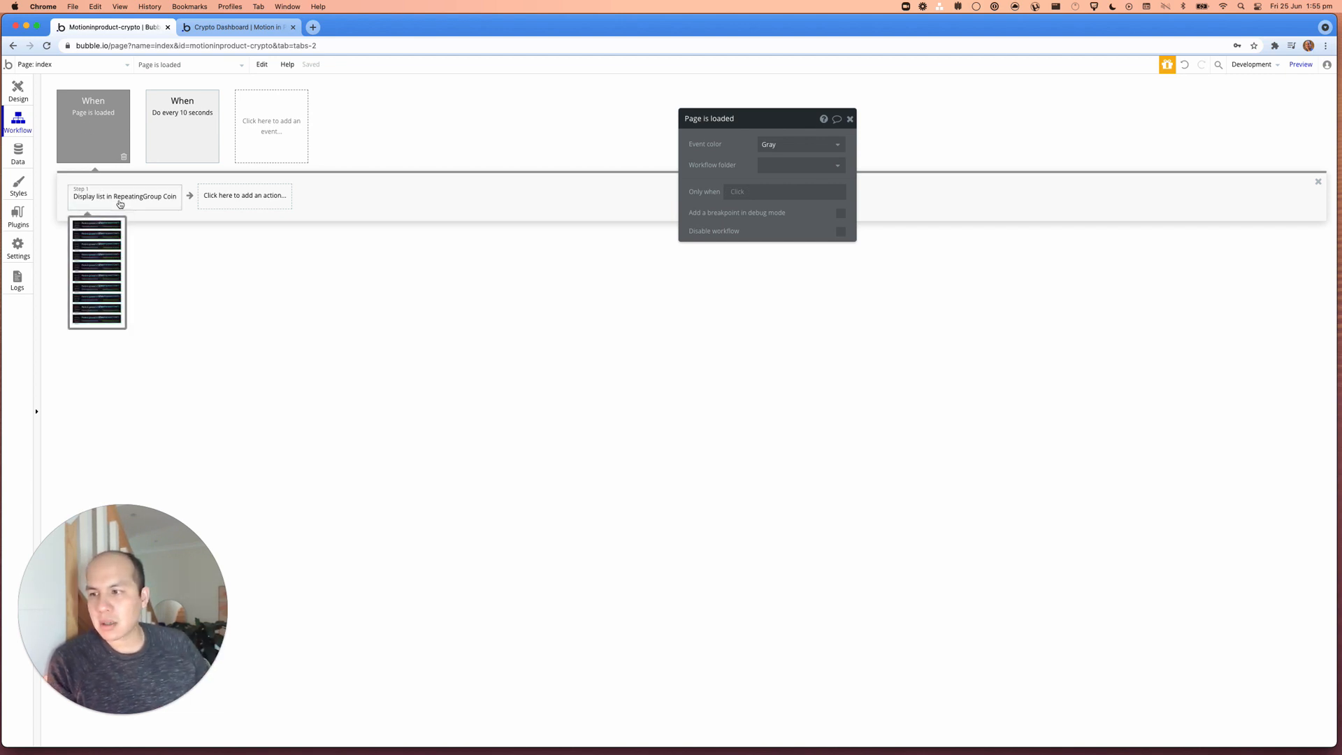
{"action": "left_click", "coordinate": [124, 195]}
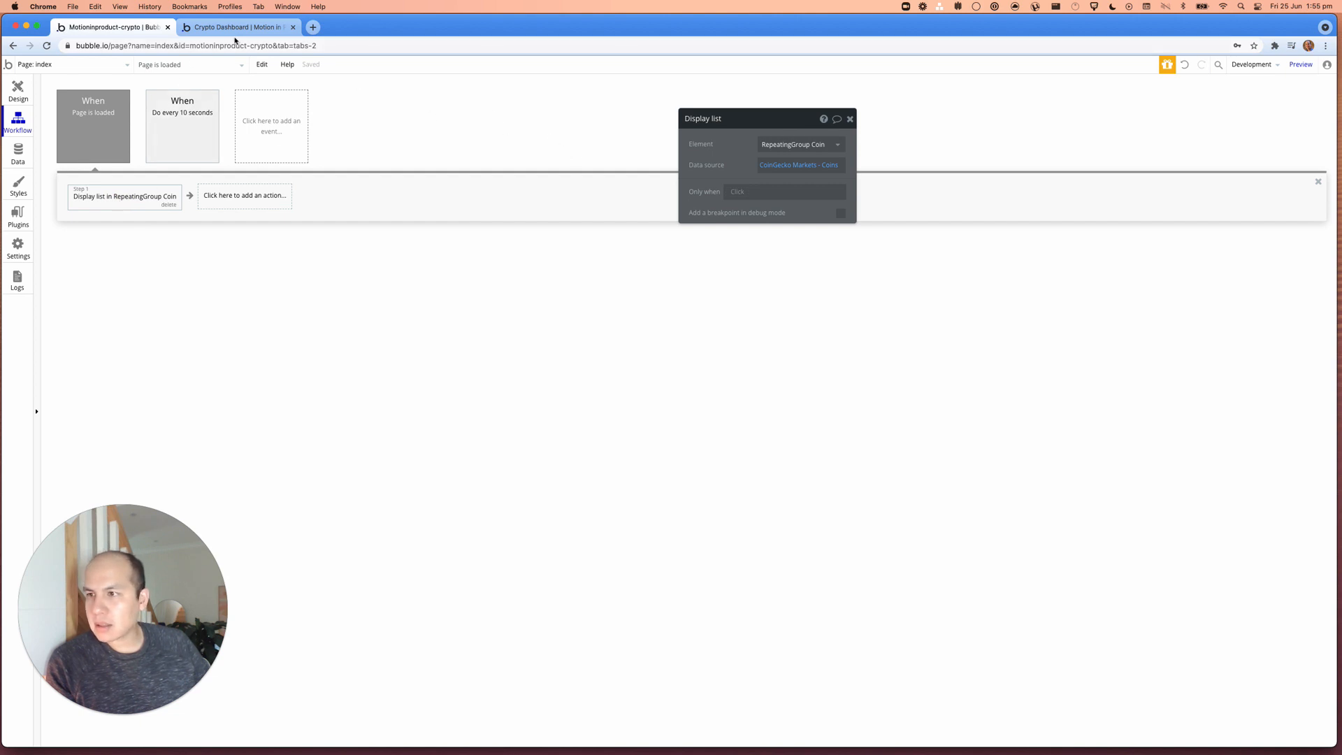
Step: Reload the Crypto Dashboard preview and scroll through the ten AUD coin prices
{"action": "left_click", "coordinate": [231, 26]}
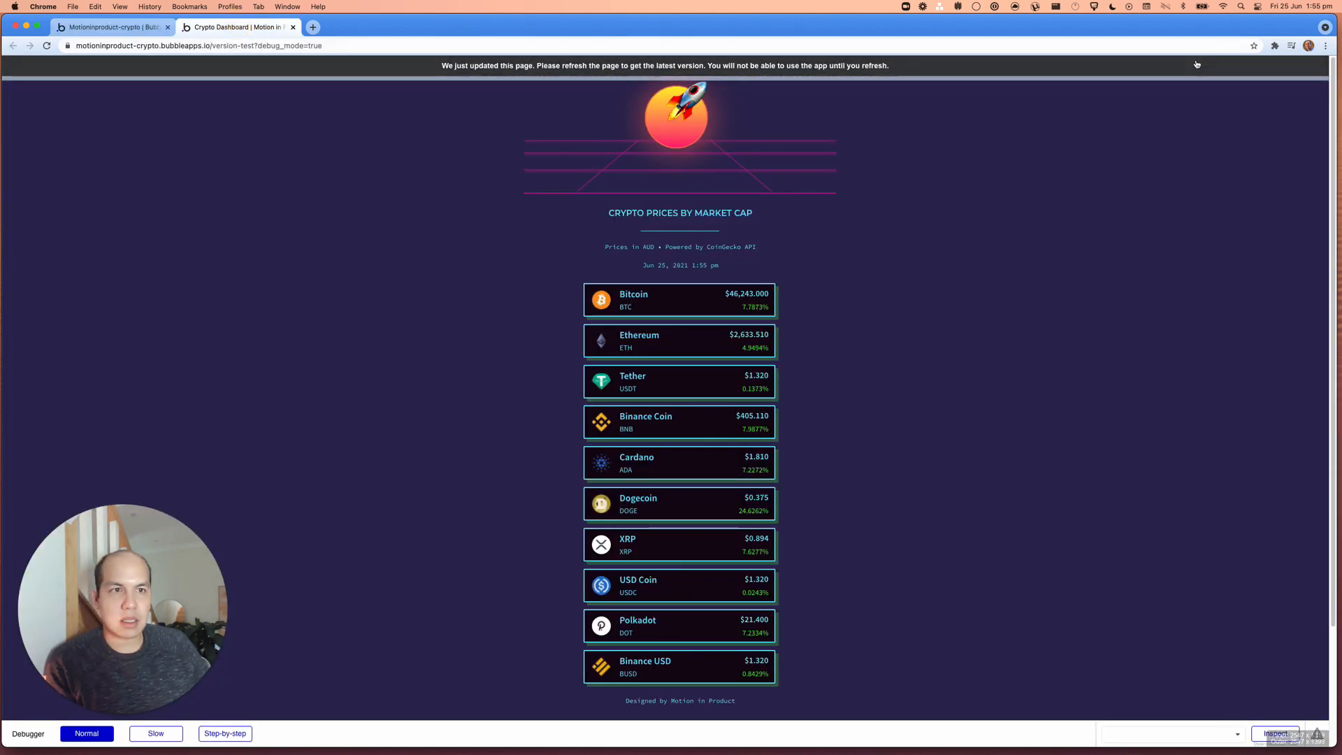
{"action": "left_click", "coordinate": [47, 45]}
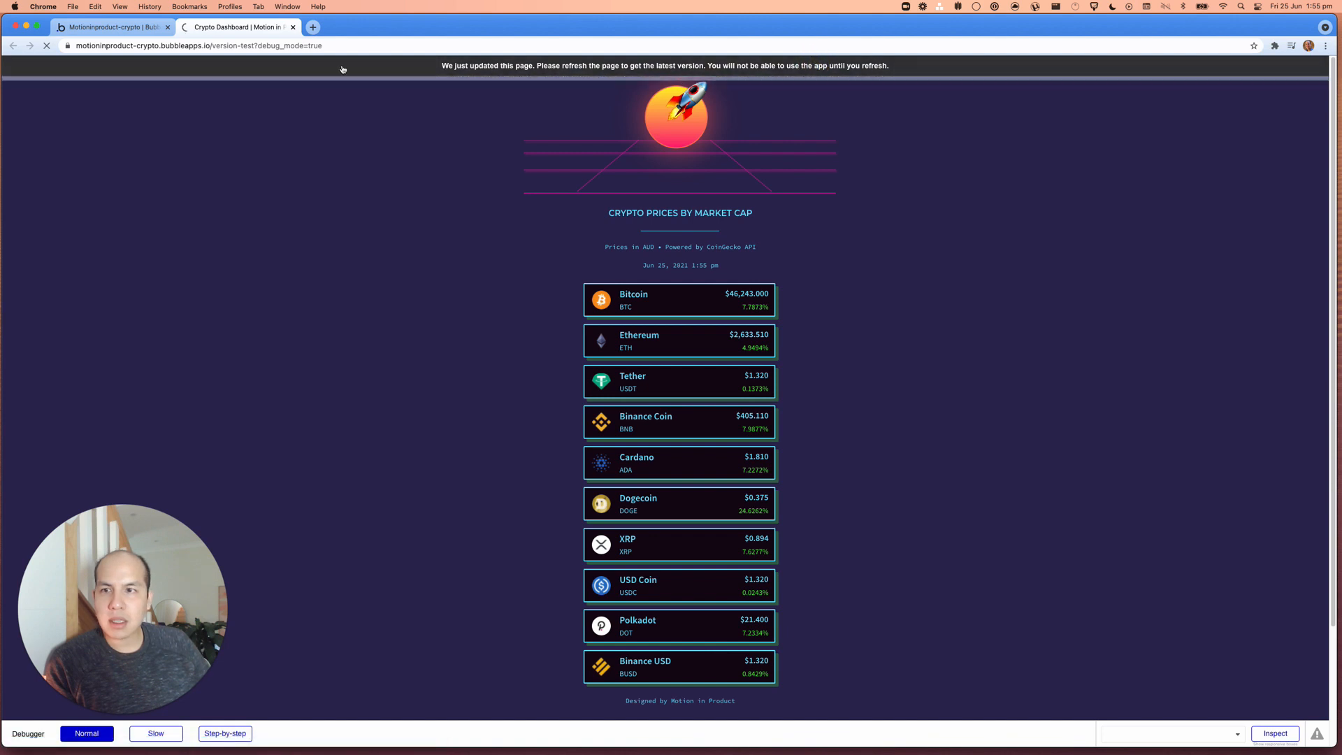
{"action": "left_click", "coordinate": [46, 45]}
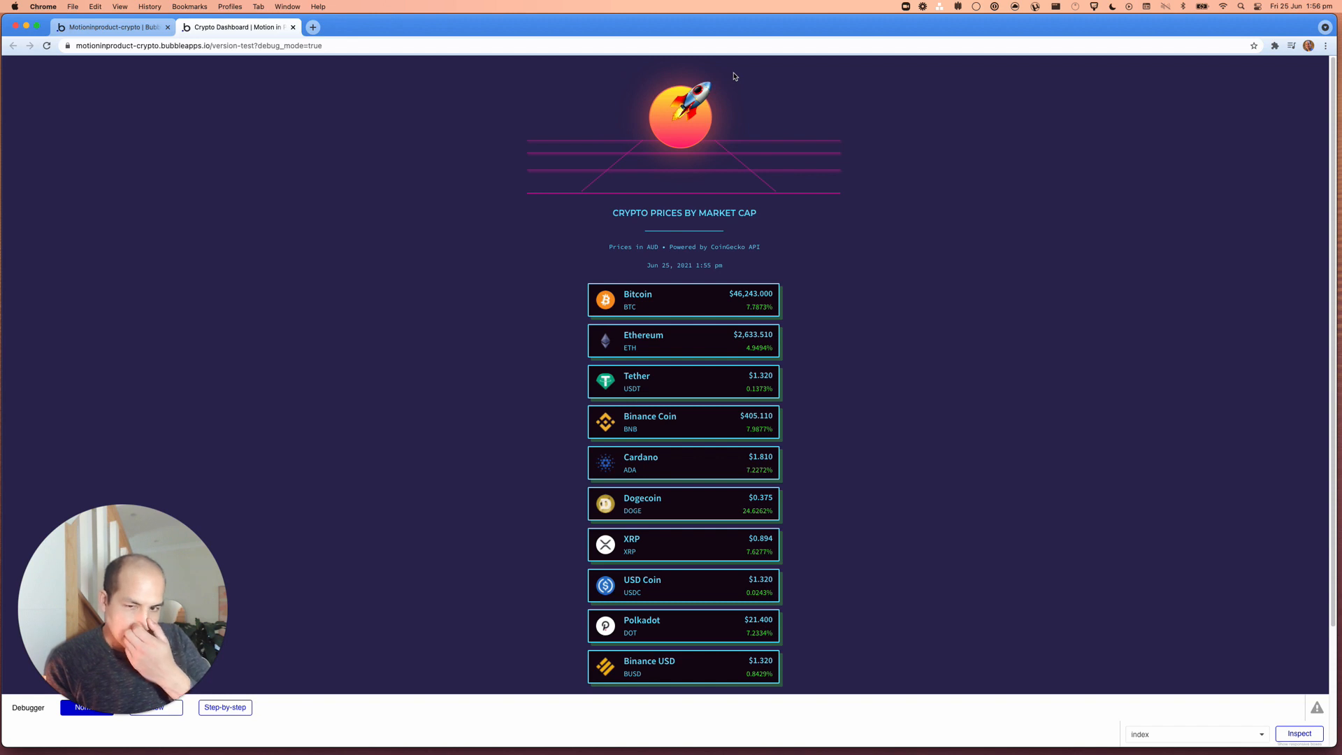
{"action": "mouse_move", "coordinate": [819, 466]}
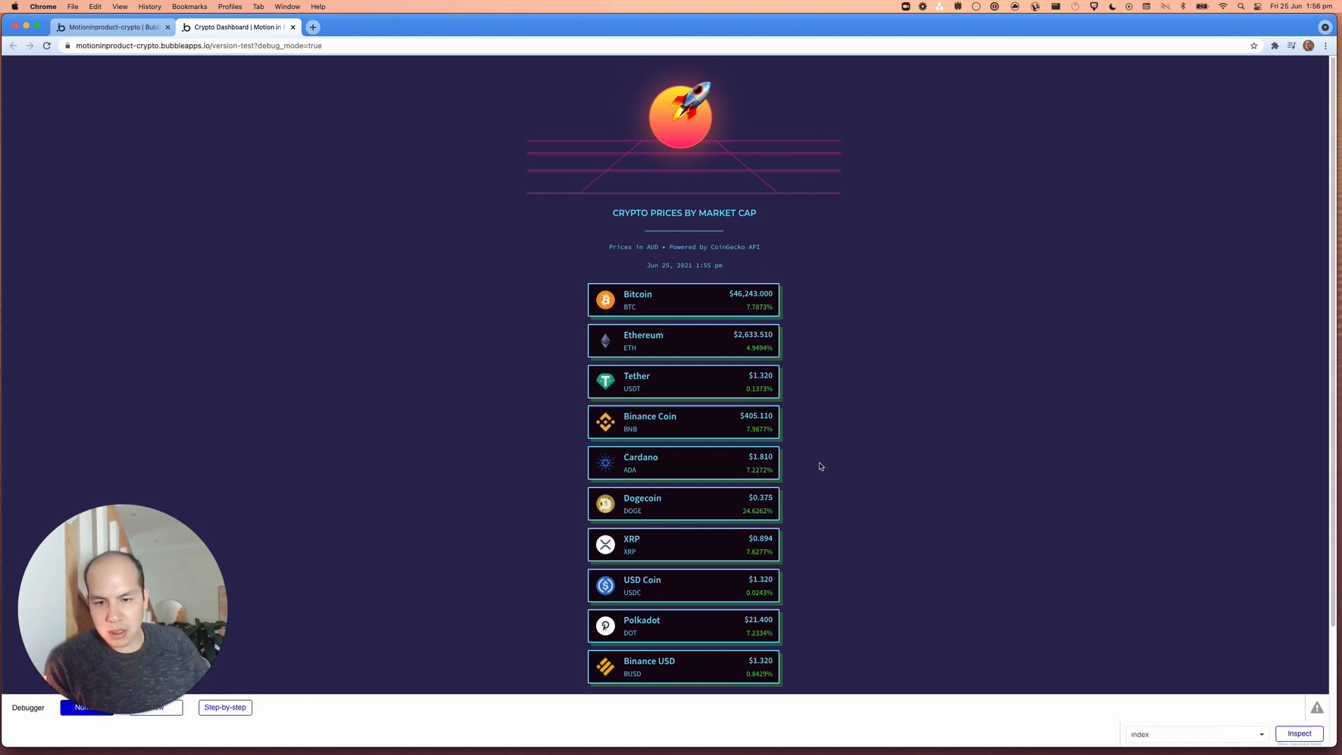
{"action": "scroll", "scroll_direction": "down", "scroll_amount": 3}
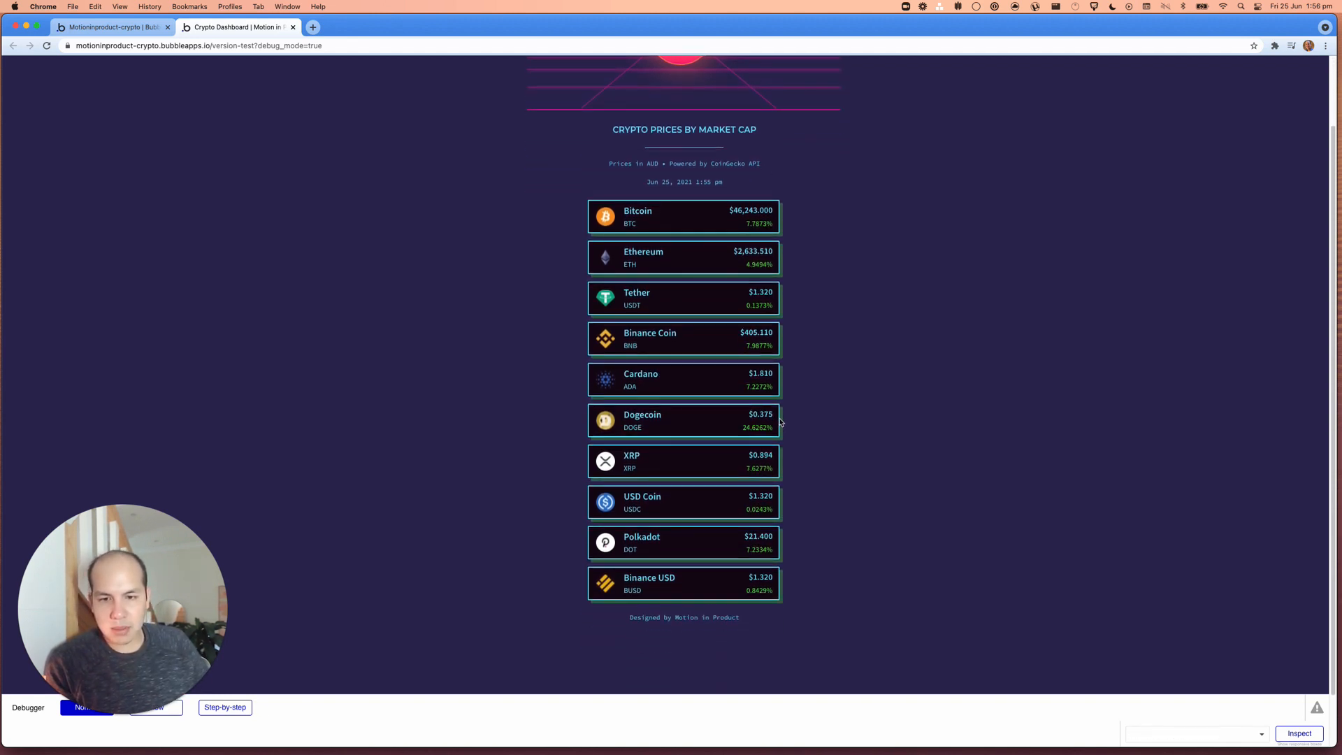